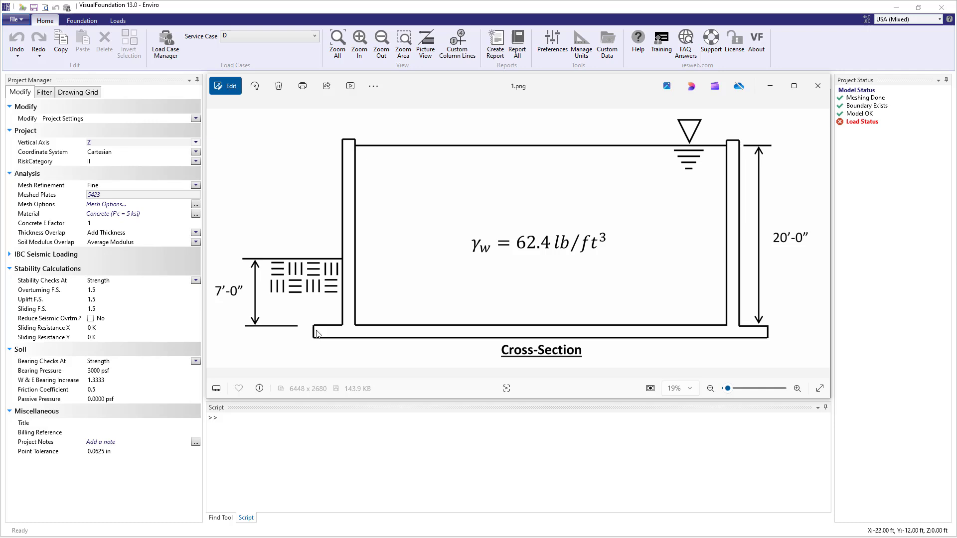
mouse_move(755, 339)
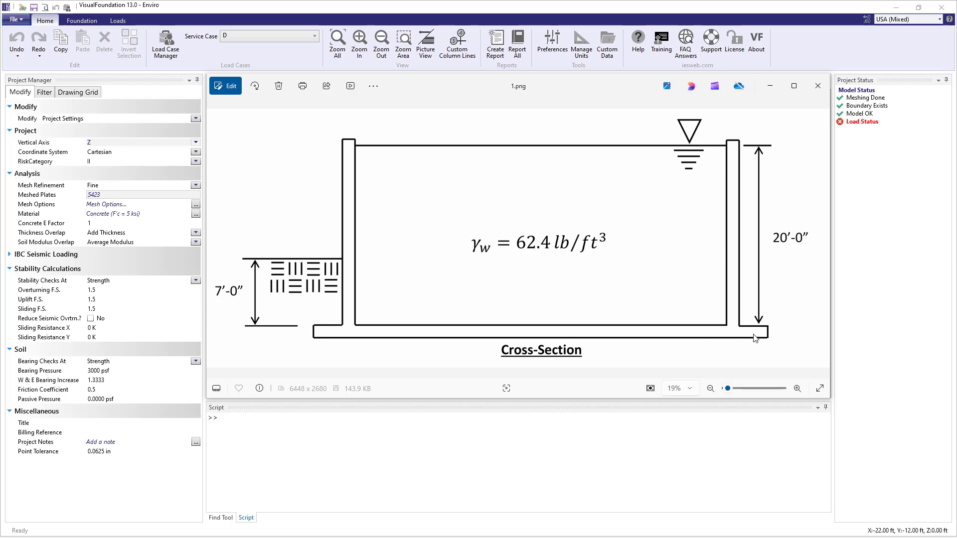
mouse_move(742, 207)
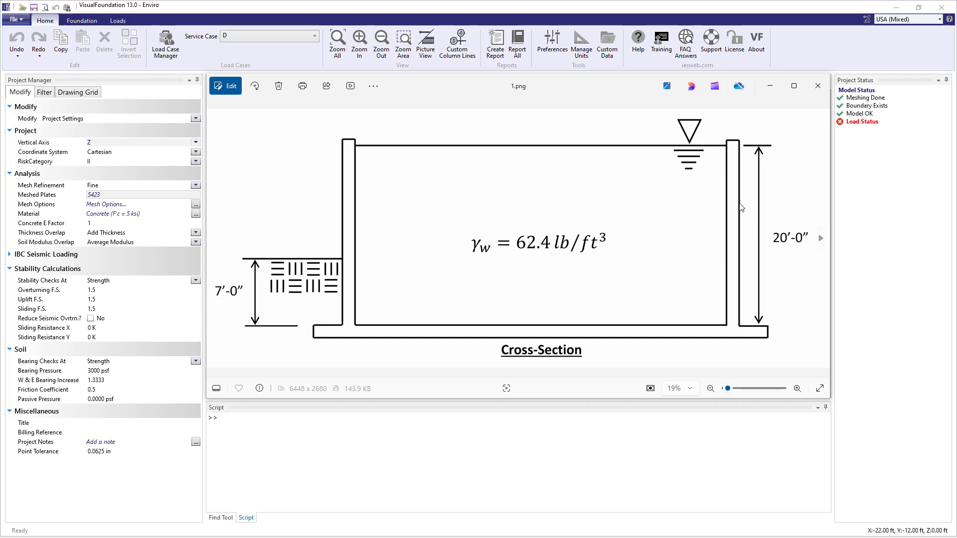
mouse_move(380, 273)
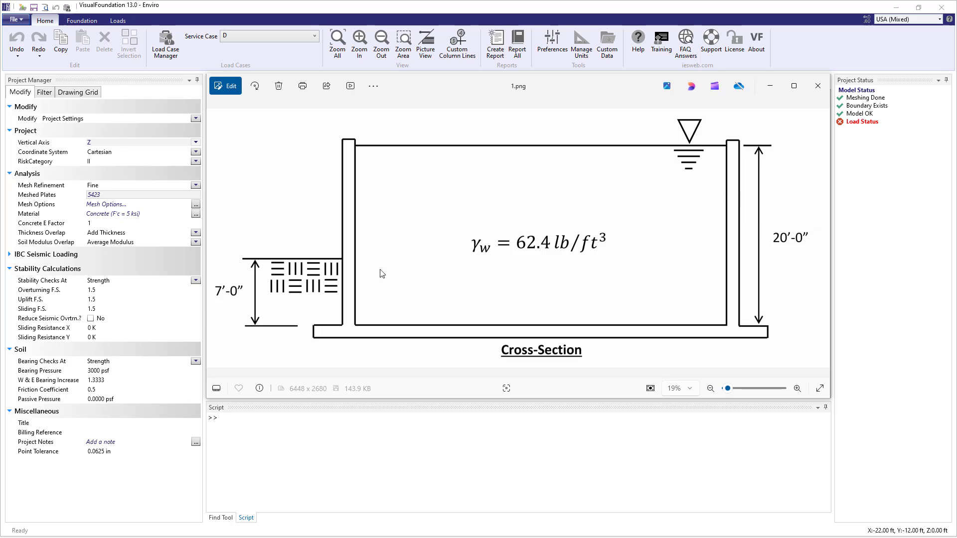
mouse_move(264, 272)
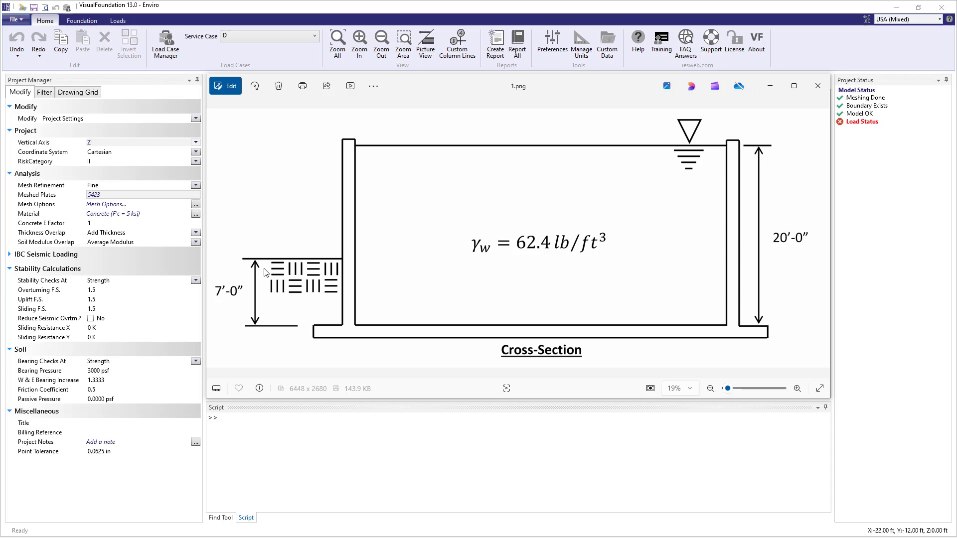
mouse_move(305, 333)
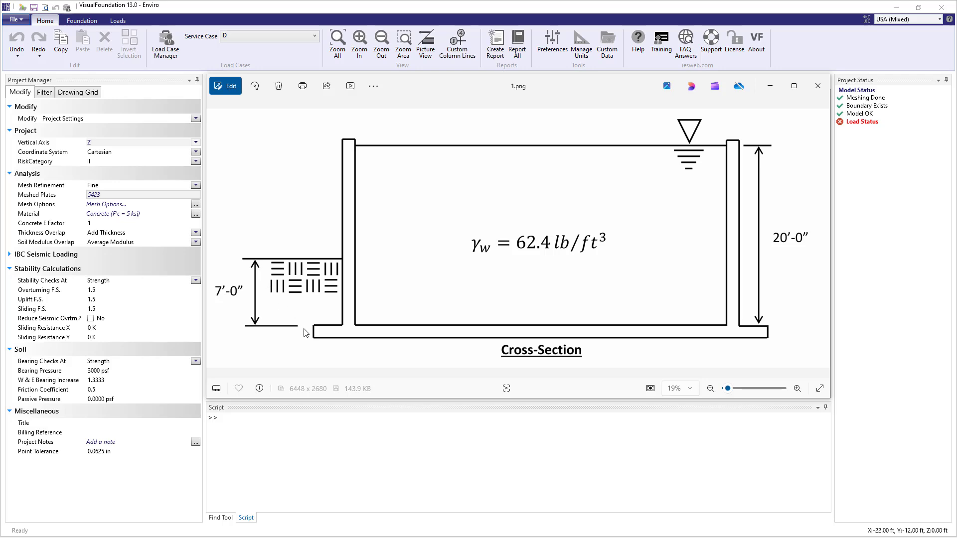
mouse_move(783, 122)
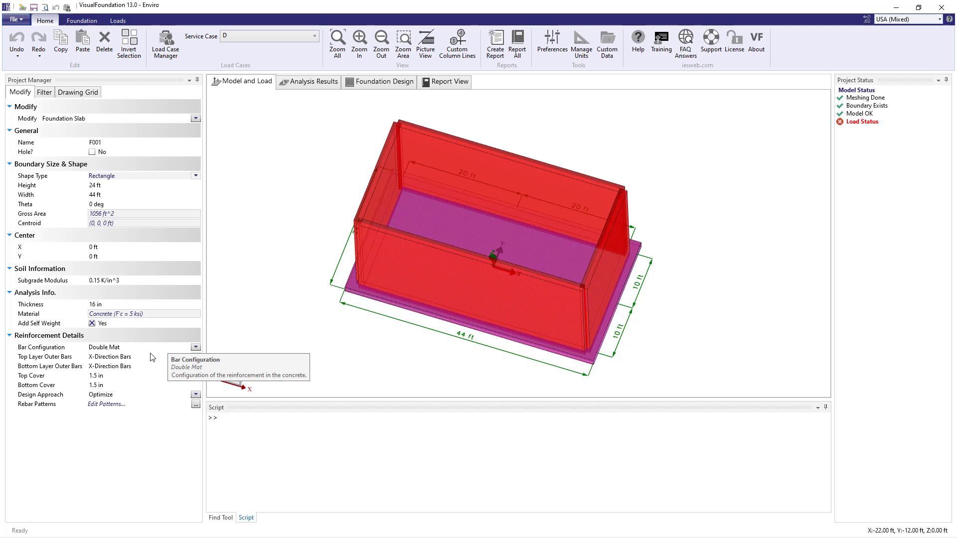
mouse_move(147, 361)
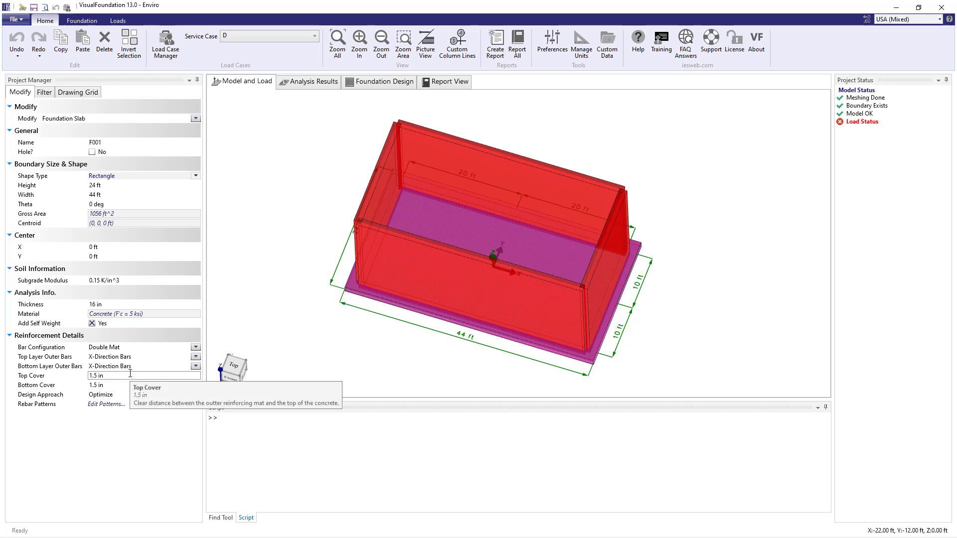
Set slab covers to 2 in top and 3 in bottom and specify the #6 top / #4 bottom mats at 18 in
text(2 in)
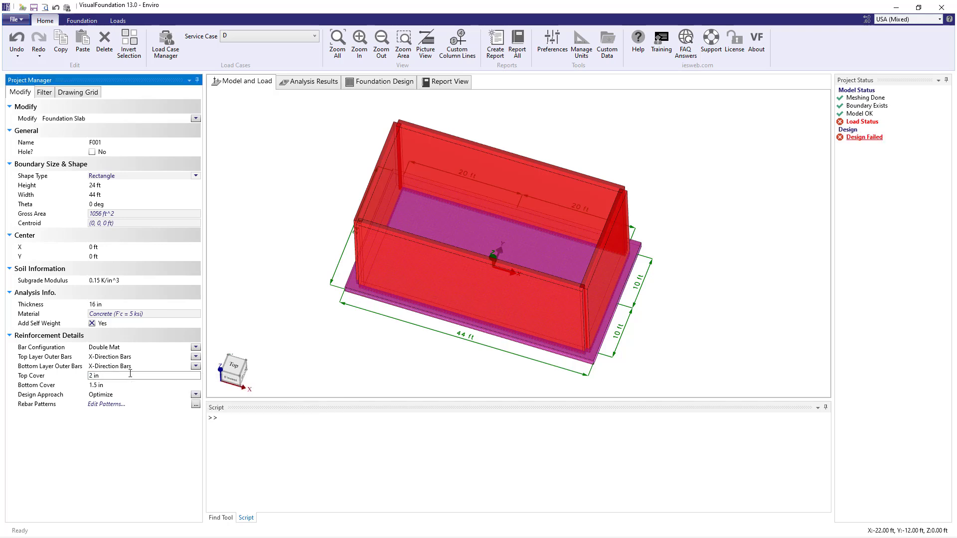
click(143, 384)
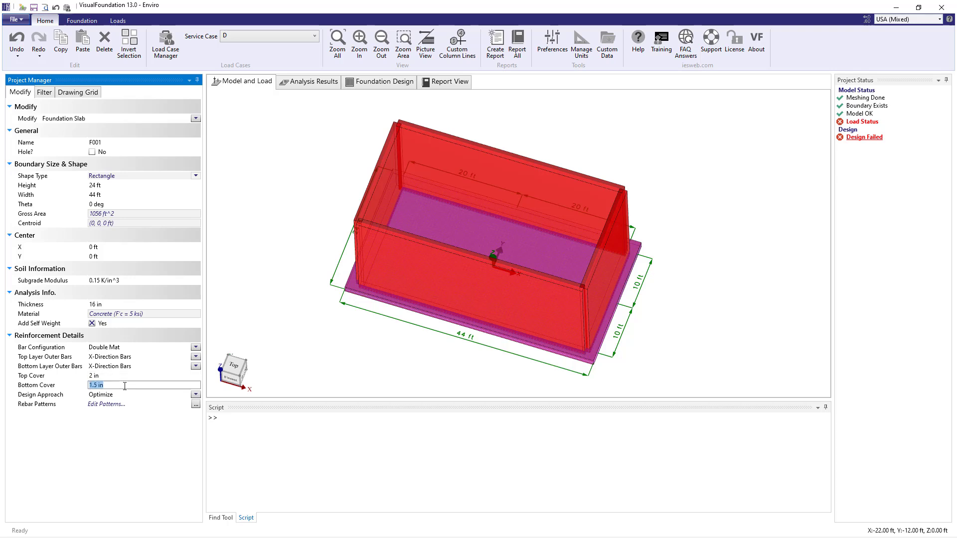
click(196, 395)
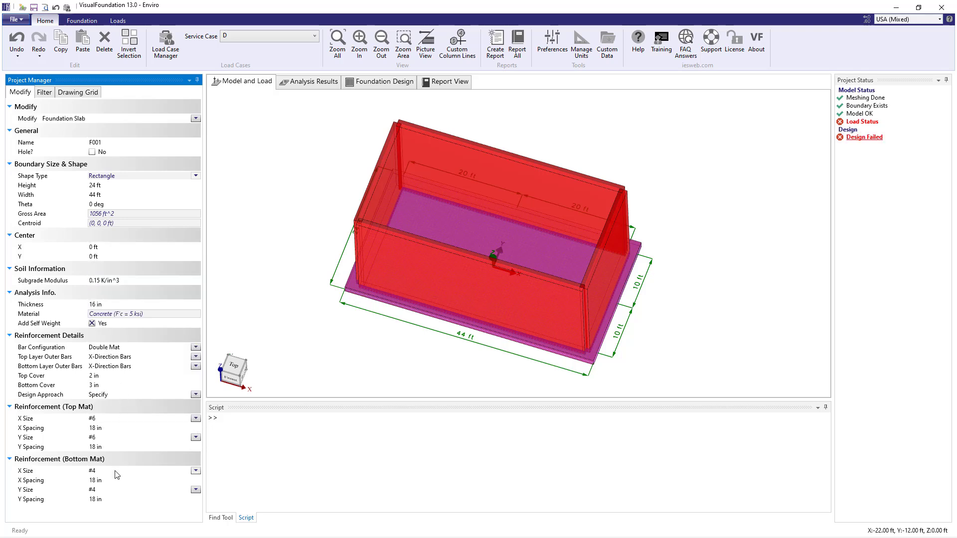
click(196, 471)
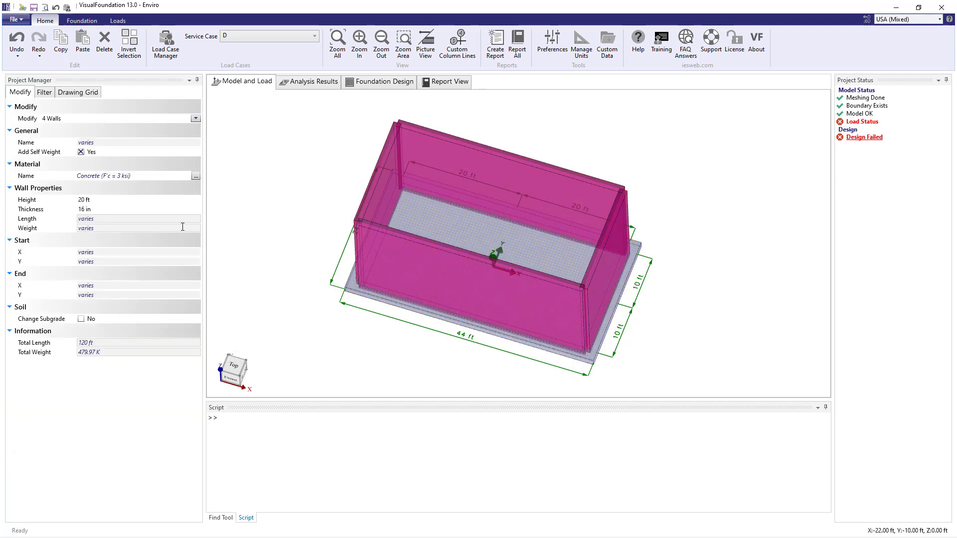
mouse_move(83, 156)
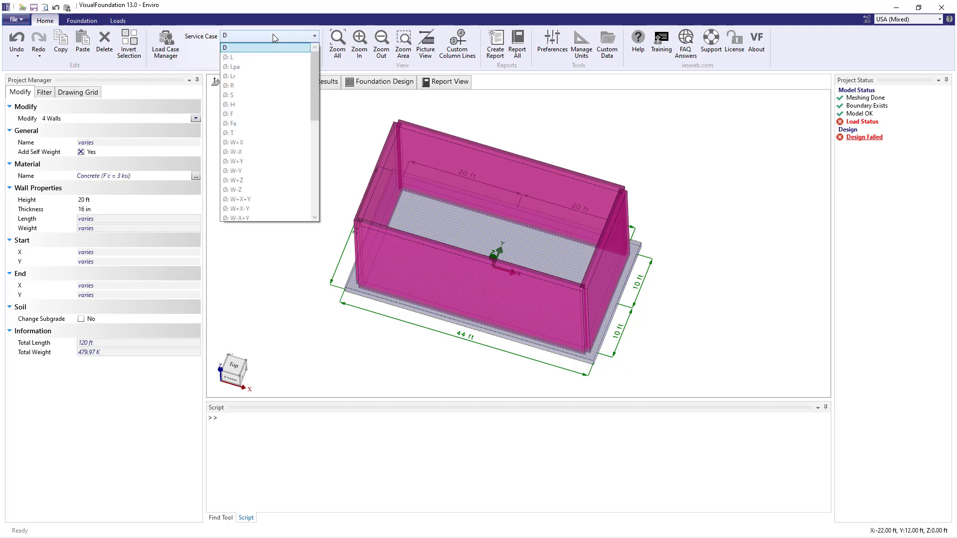
Make the fluid case F the active service case on the Home ribbon
click(231, 114)
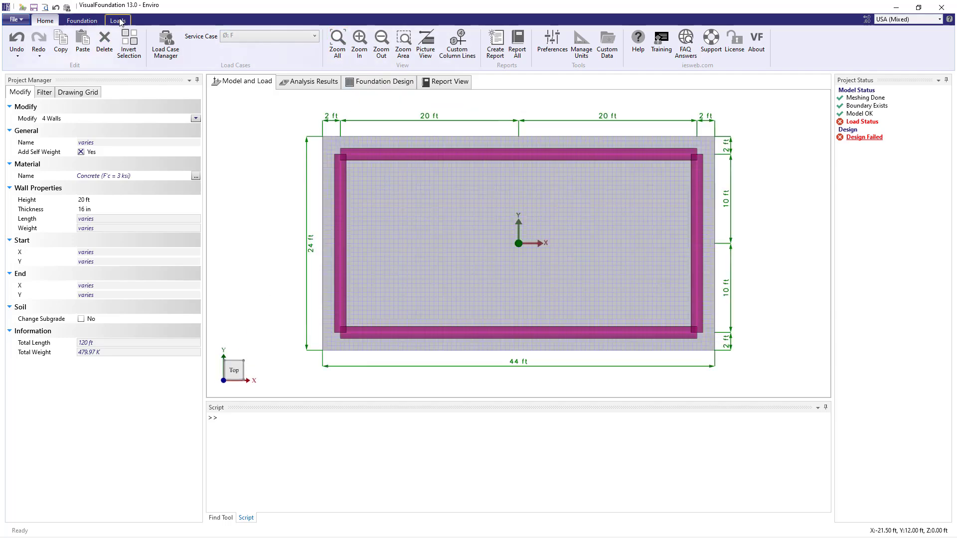
Draw a 40 by 20 ft rectangular load inside the tank walls with uniform pressure -62.4*20 = -1248 psf
click(118, 20)
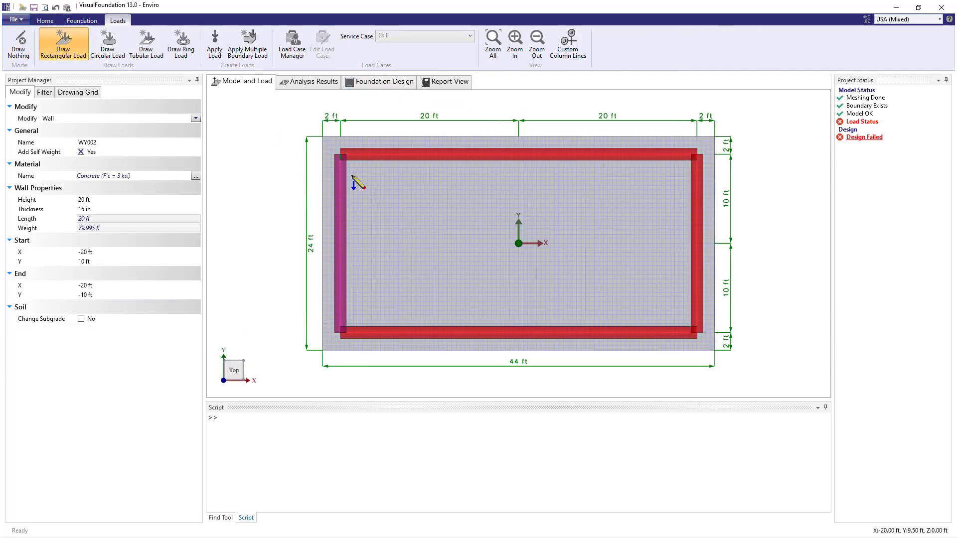
drag(352, 184, 701, 342)
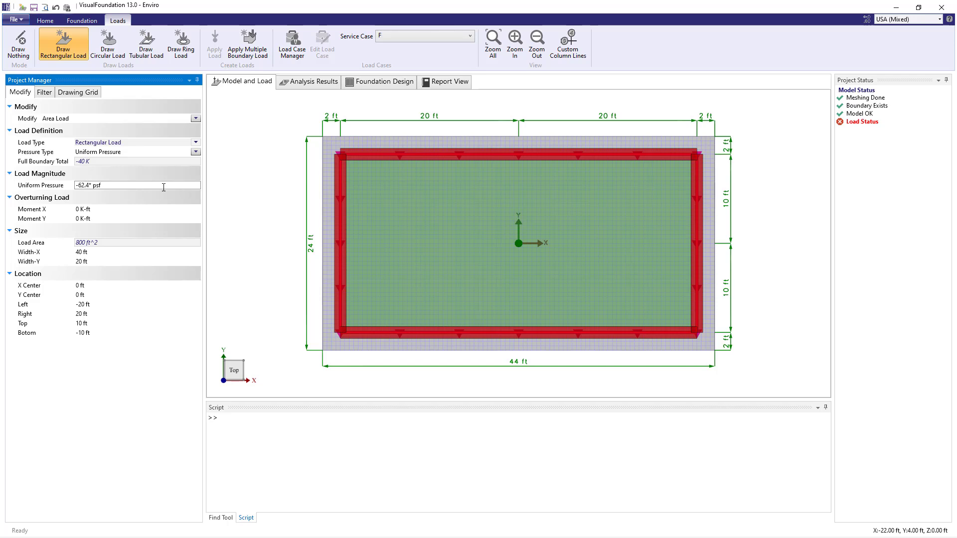
text(20)
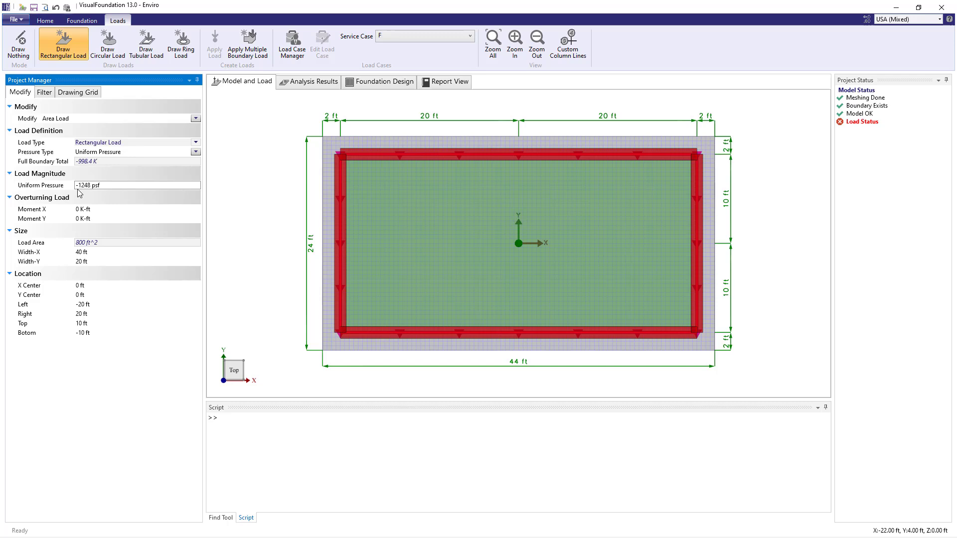
Create the Strength (LRFD) factored combination 1.4D + 1.4F (Full Tank) with 1.4 on D and F
click(291, 44)
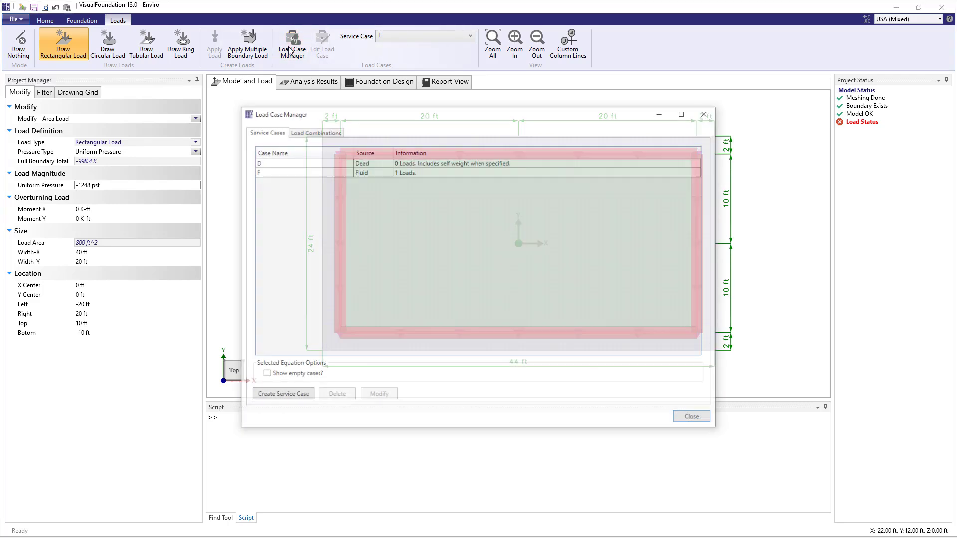
click(315, 132)
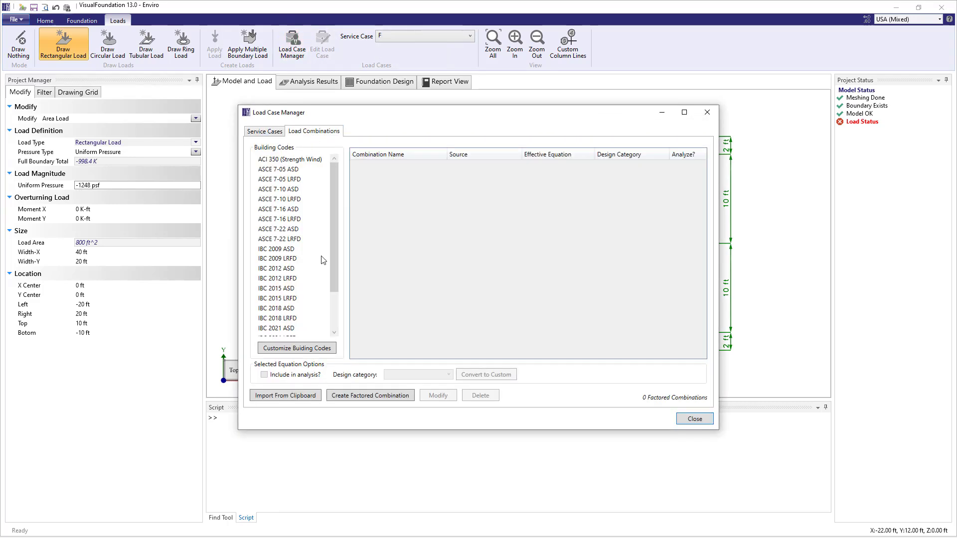
click(369, 395)
text(1.4D + 1.4F (Full T)
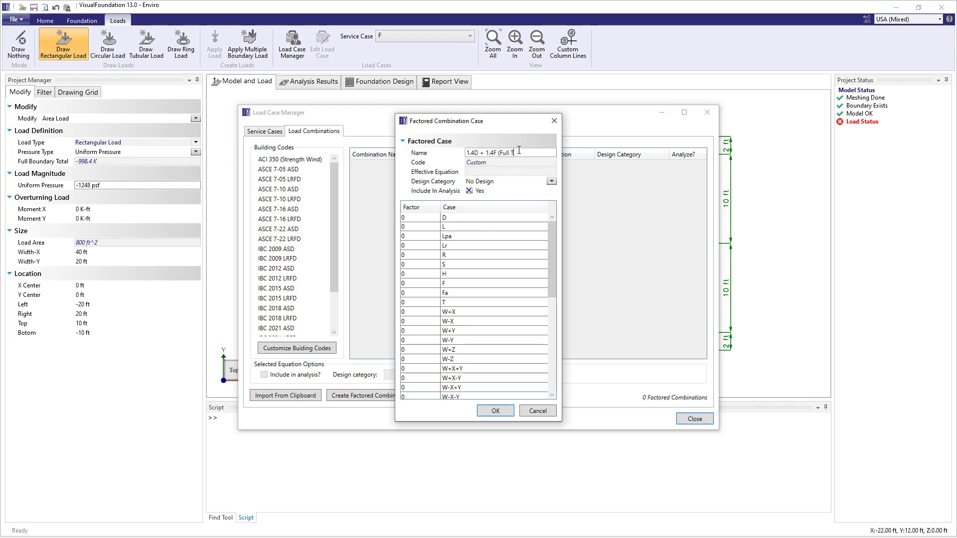
click(550, 182)
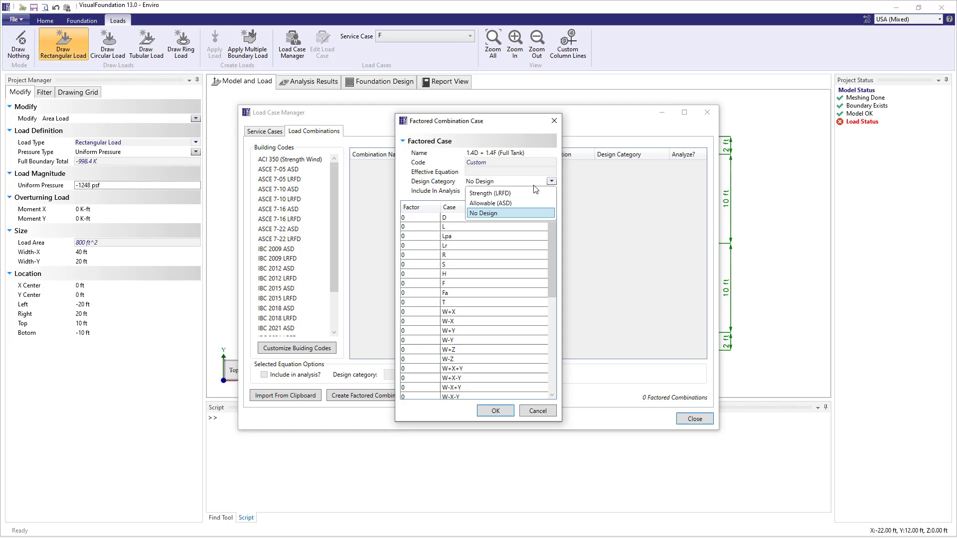
click(488, 192)
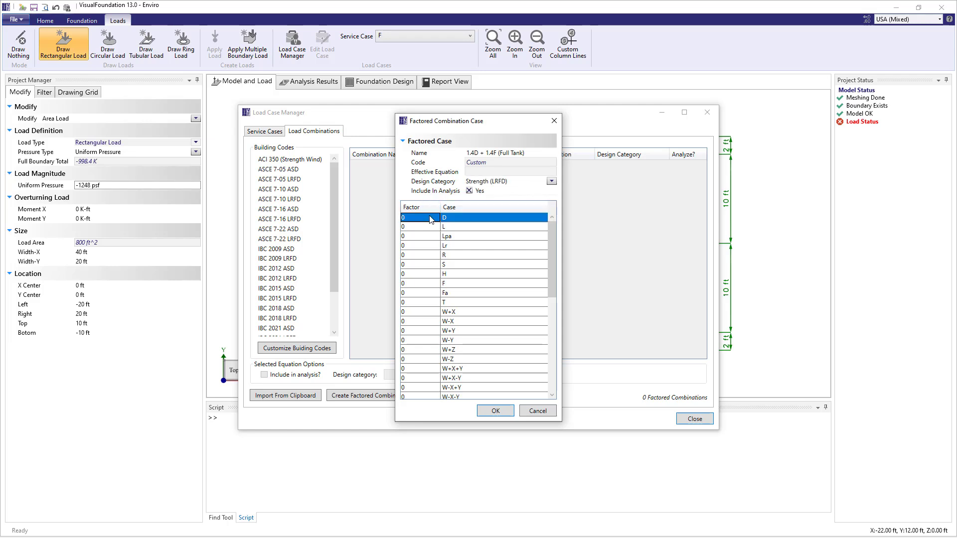
text(1.4)
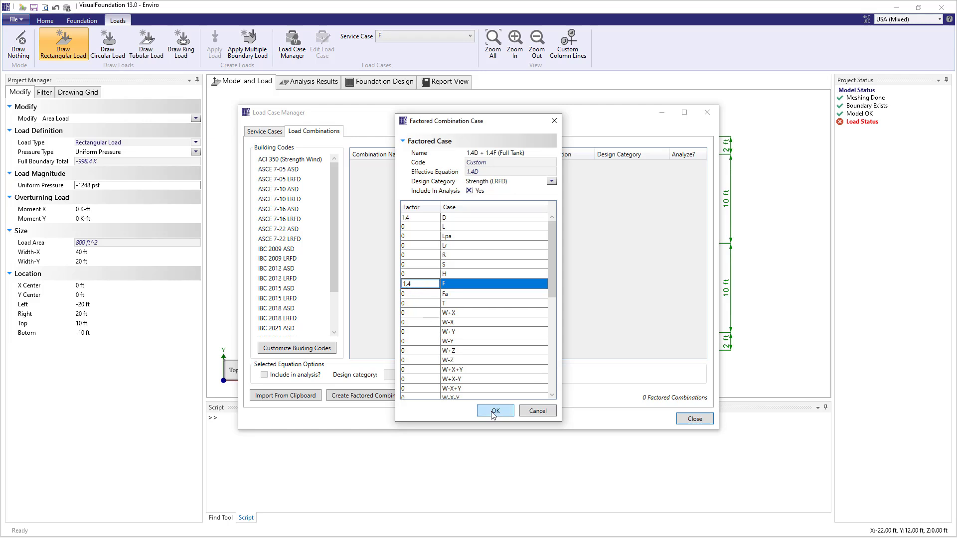
click(494, 410)
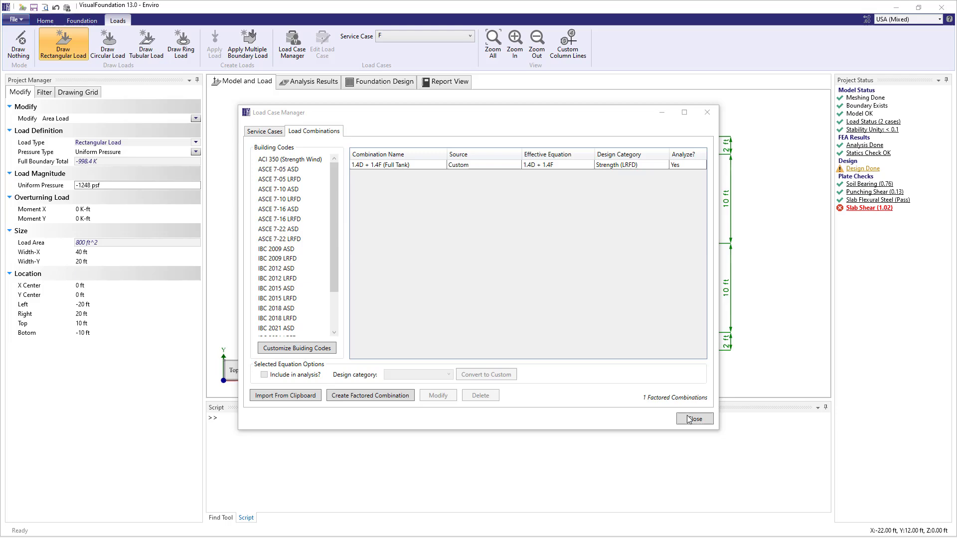
click(694, 419)
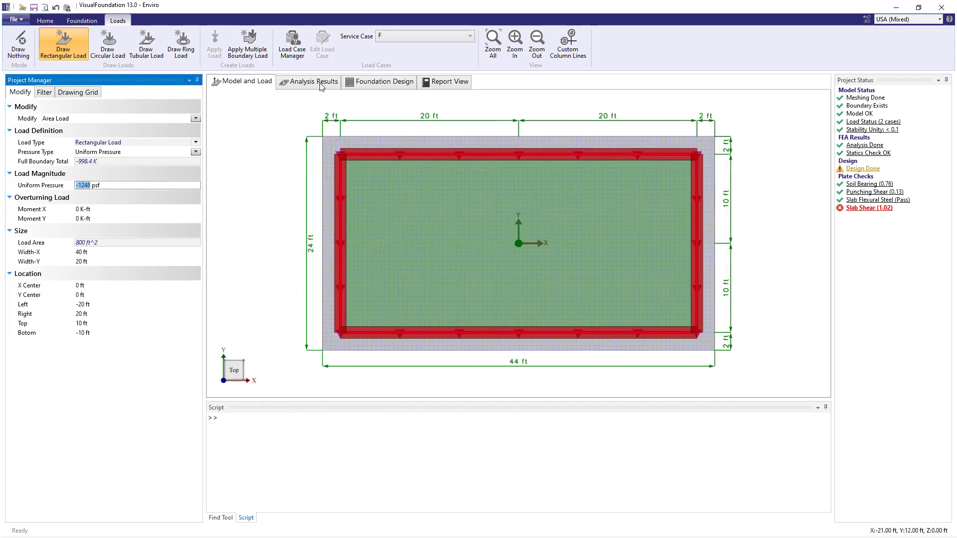
View the slab MY moment plate result diagrams for 1.4D + 1.4F, then dismiss the diagrams window
click(313, 81)
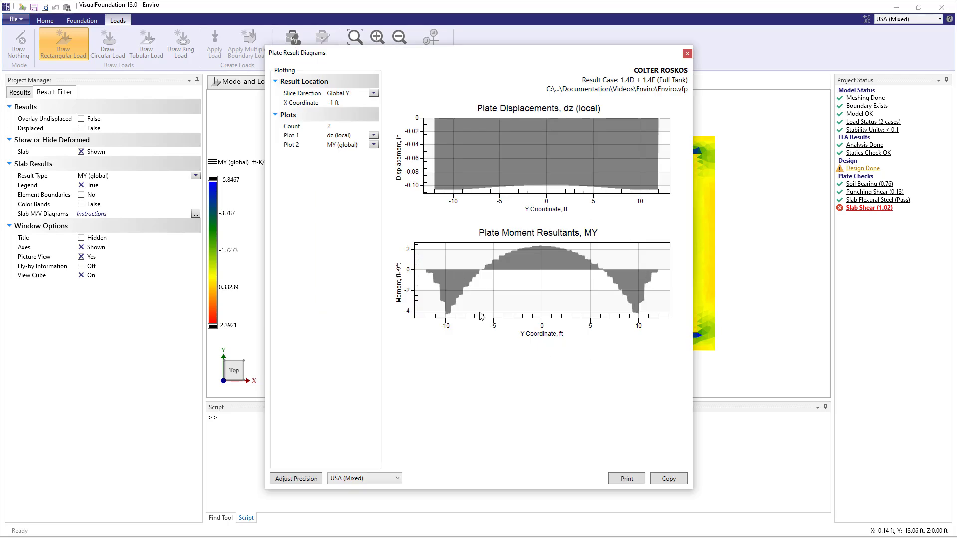
click(348, 102)
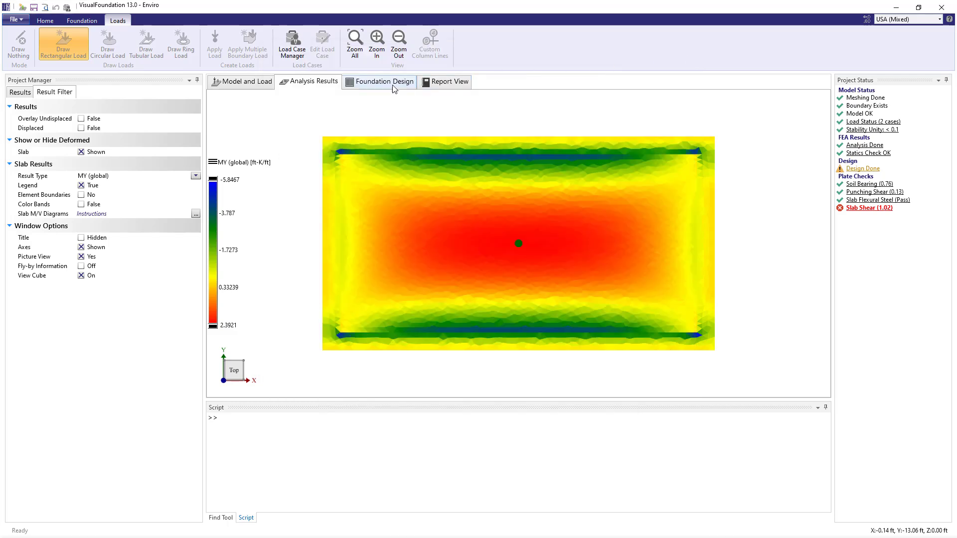
In the foundation design results, choose ACI 350-20 as the slab design specification
click(383, 80)
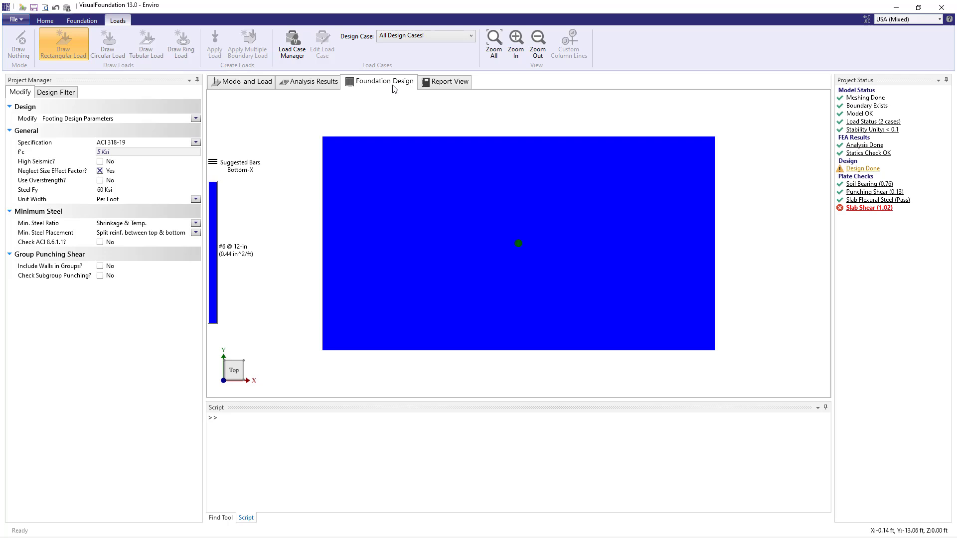
click(197, 142)
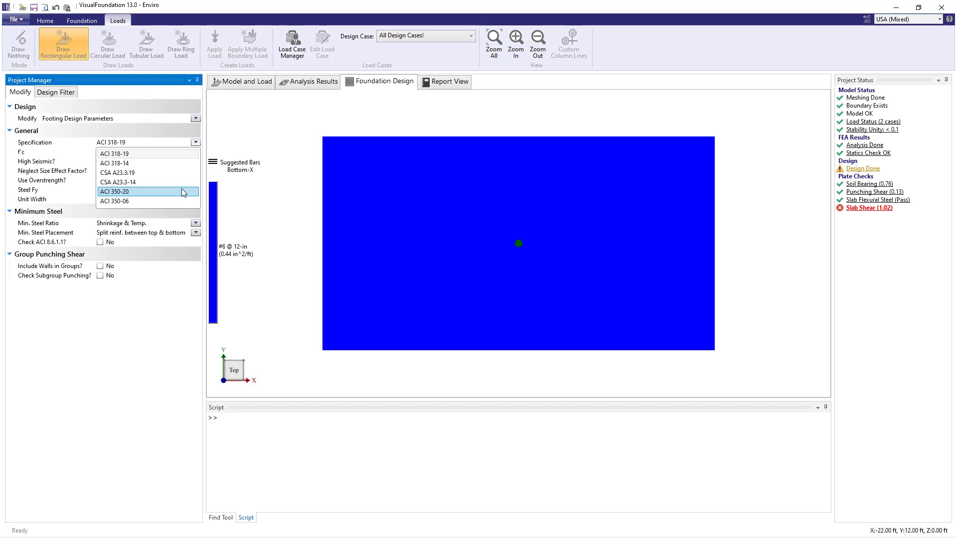
click(116, 191)
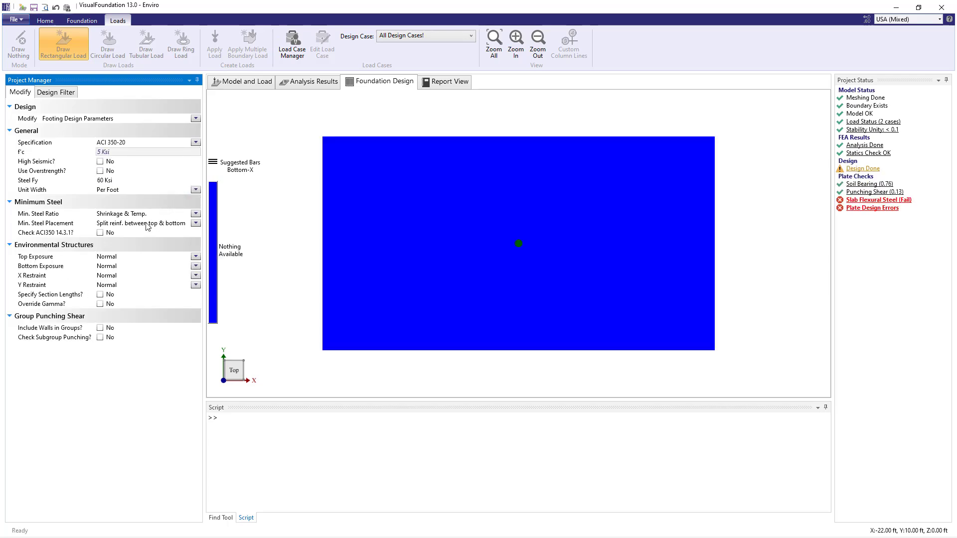
mouse_move(67, 251)
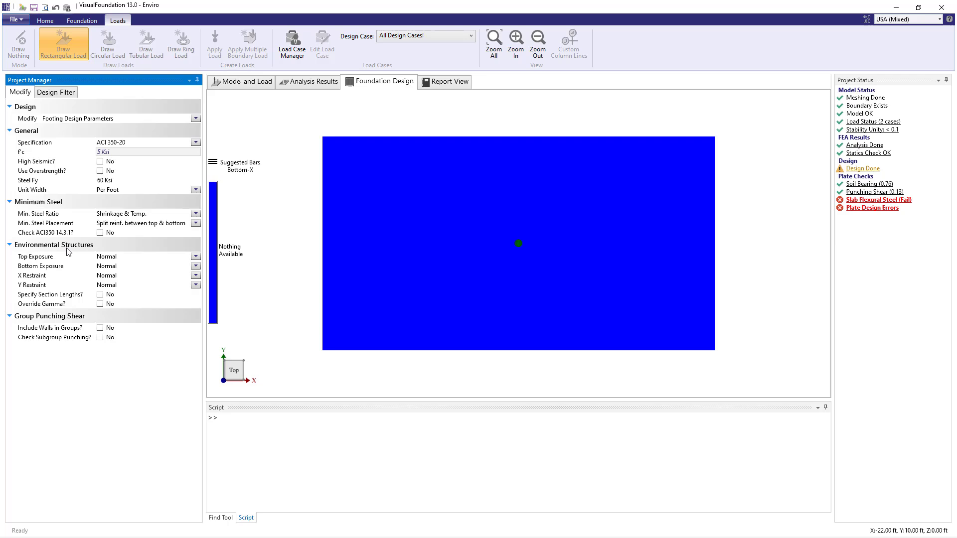
mouse_move(174, 257)
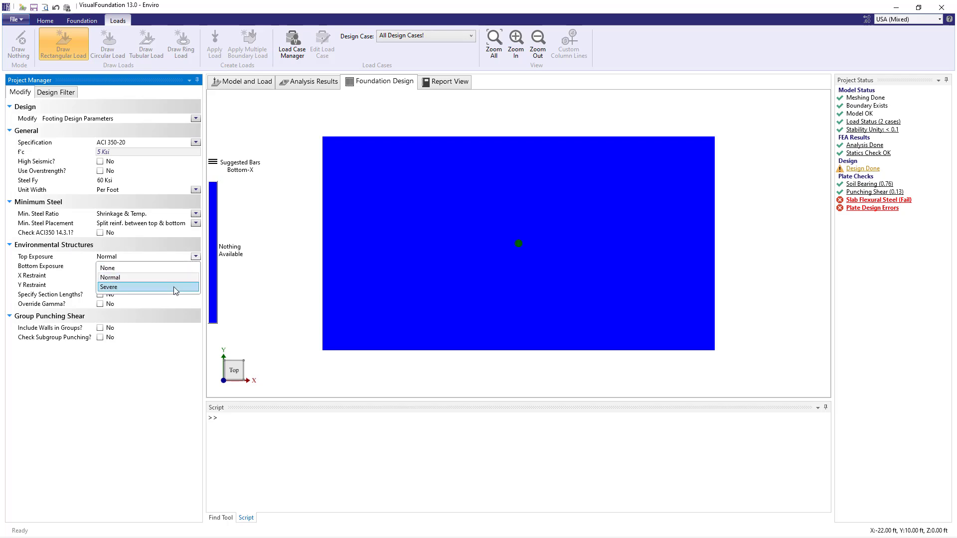
Set Top Exposure to Severe, specify 40 and 20 ft section lengths, and Min. Steel Ratio None
click(109, 287)
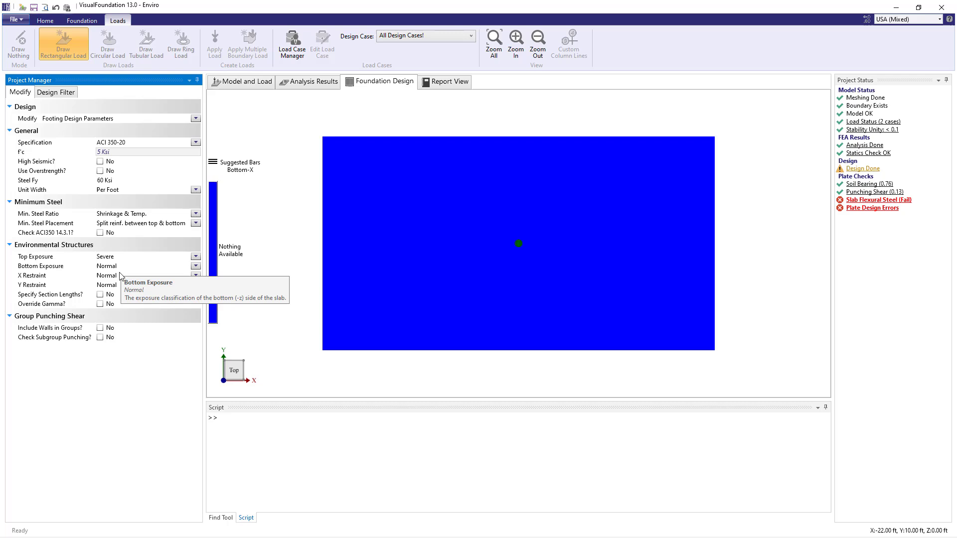
mouse_move(122, 287)
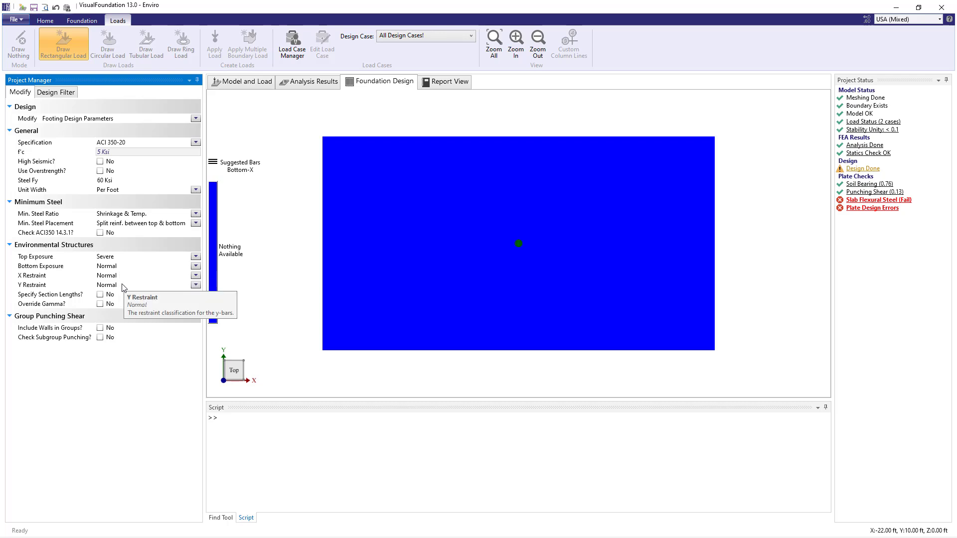
mouse_move(105, 299)
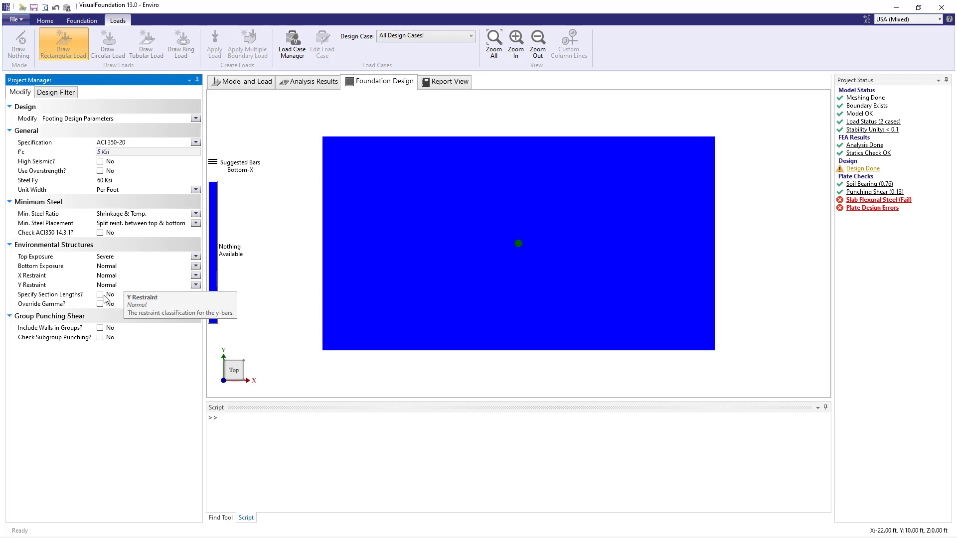
click(101, 294)
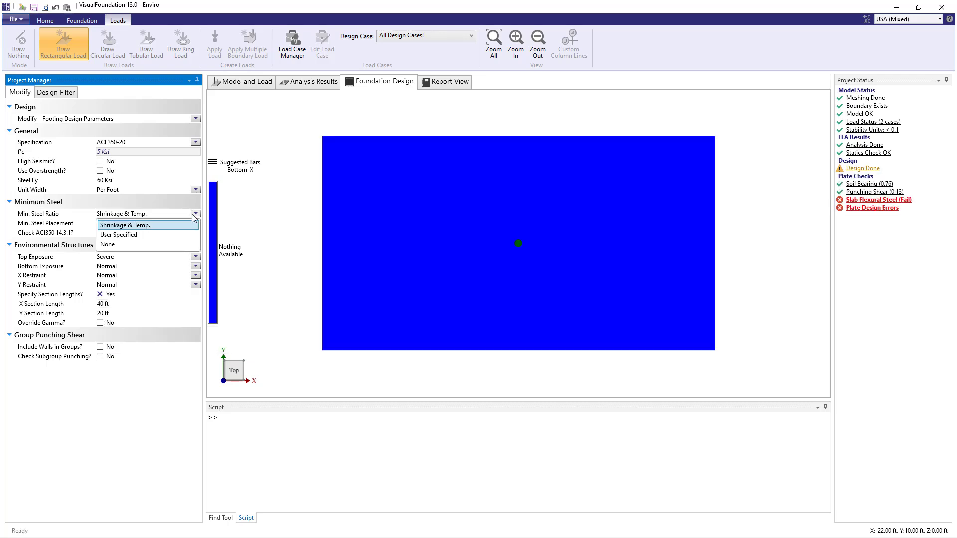
click(140, 223)
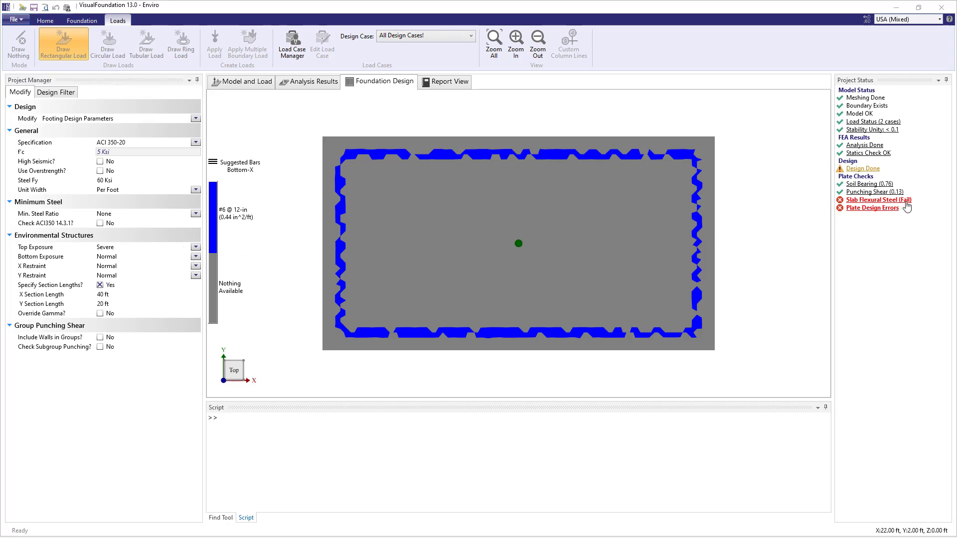
mouse_move(873, 208)
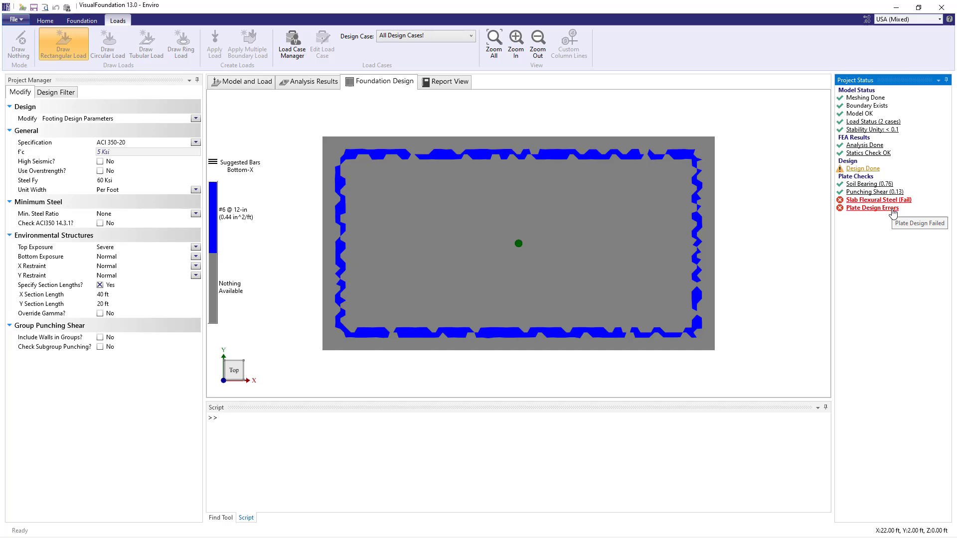
Review the Plate Design Errors report from Project Status, then return to the slab model view
click(869, 207)
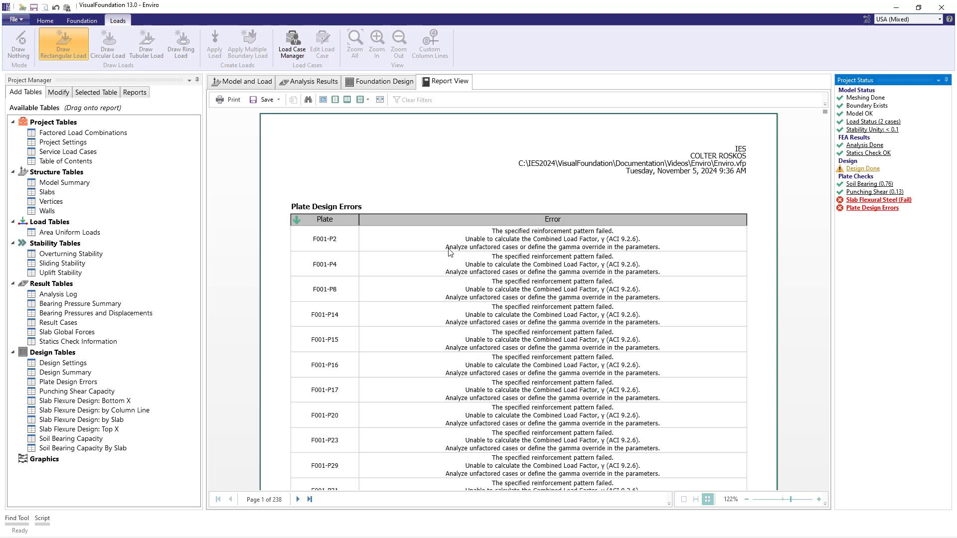
mouse_move(537, 256)
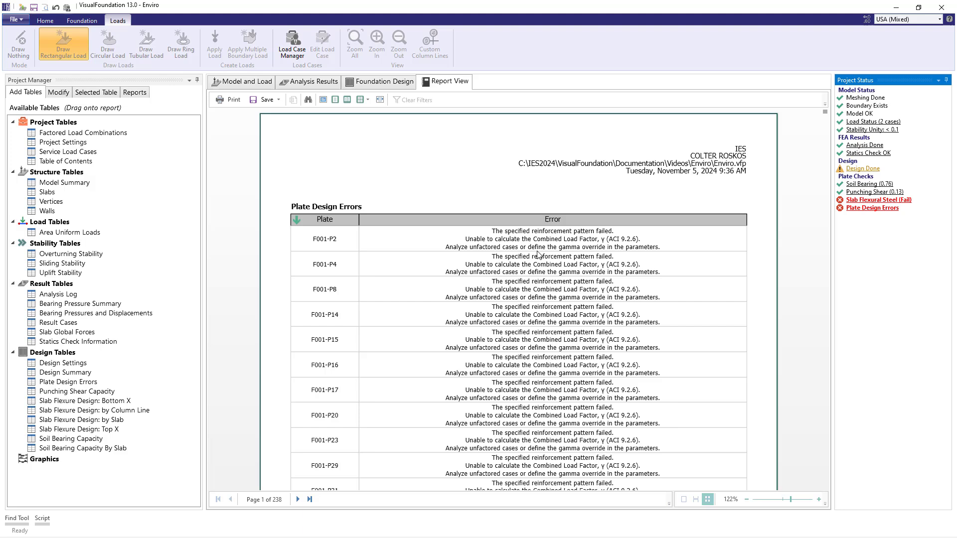
mouse_move(651, 255)
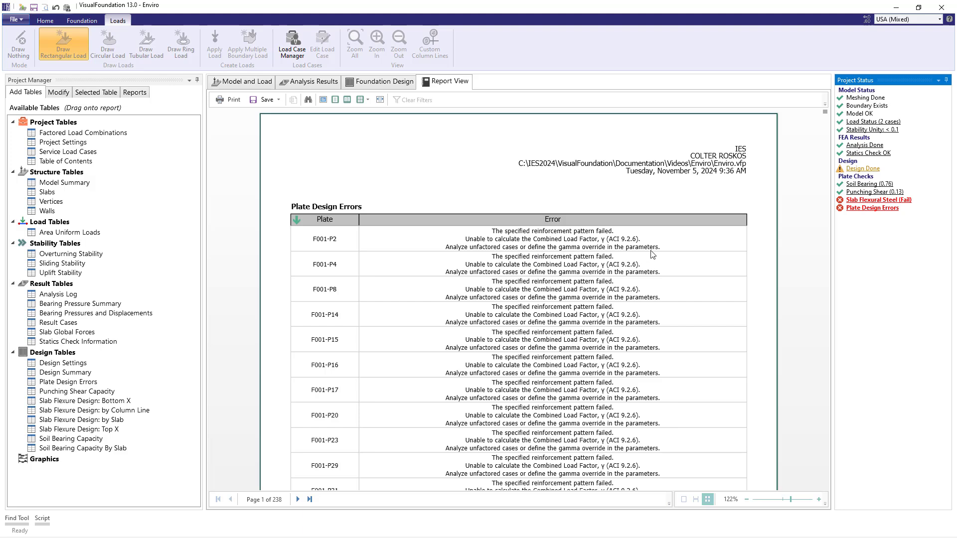
click(241, 81)
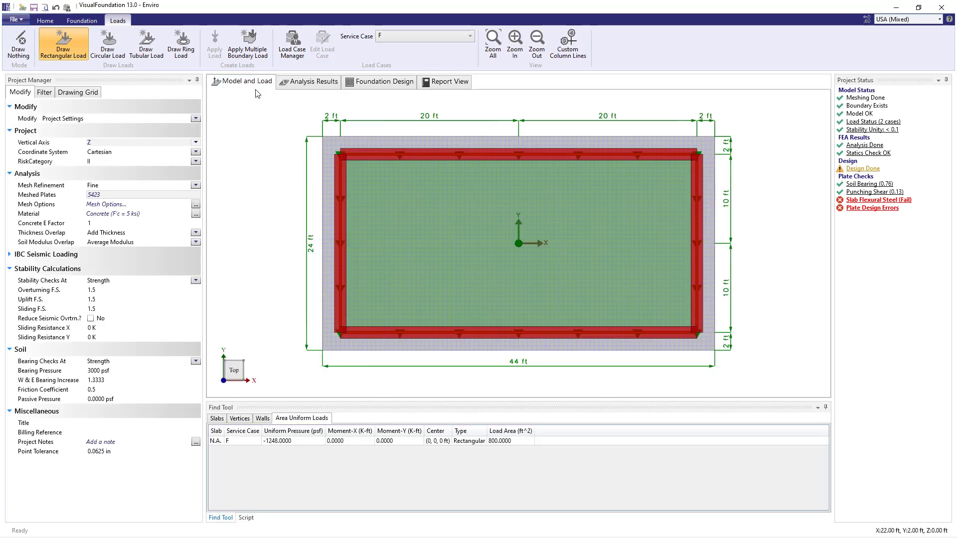
Create an unfactored combination named Fluid with factor 1 on F so all plate checks pass
click(292, 45)
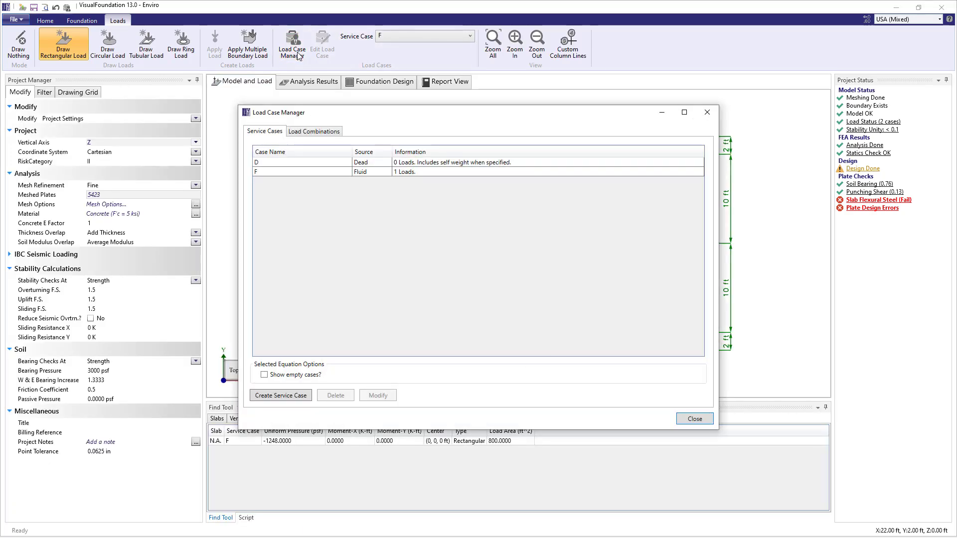
mouse_move(260, 385)
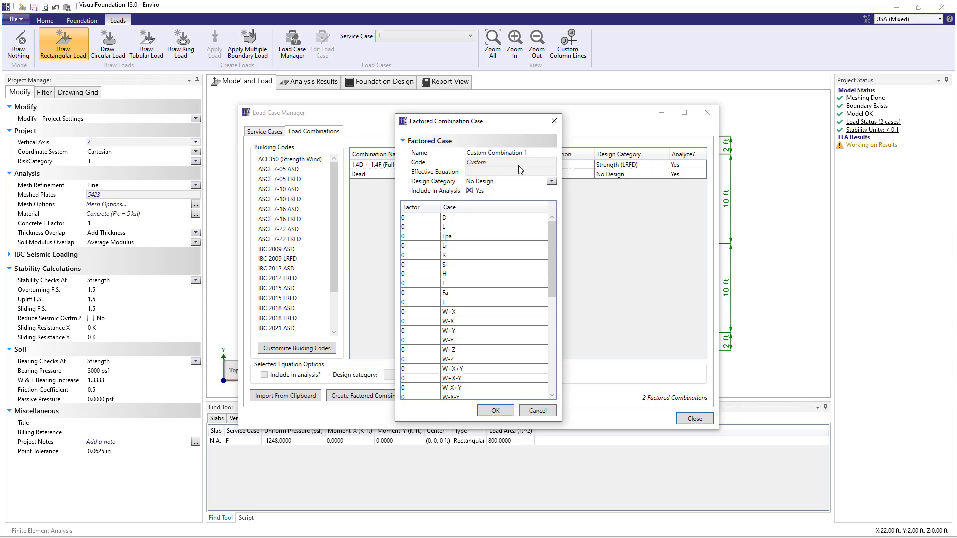
text(Fluid)
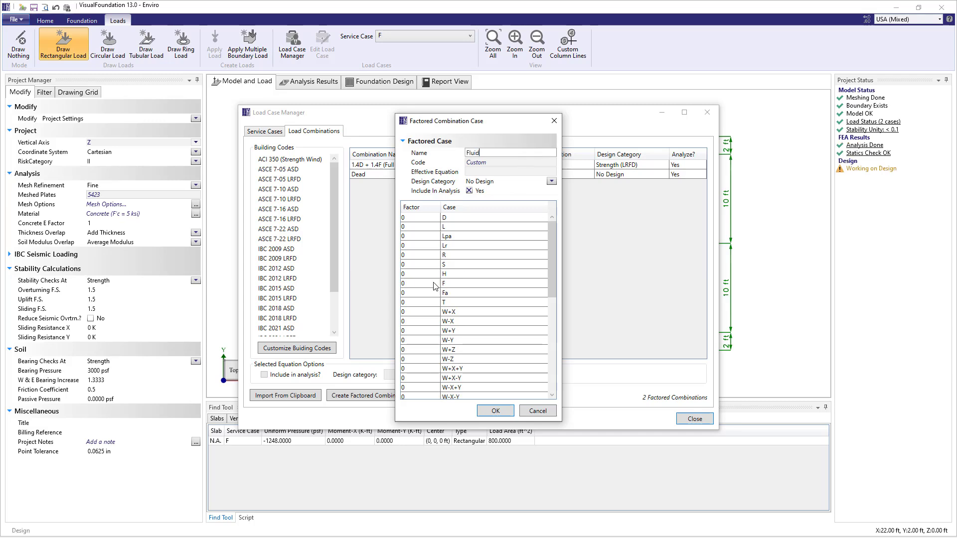
click(495, 410)
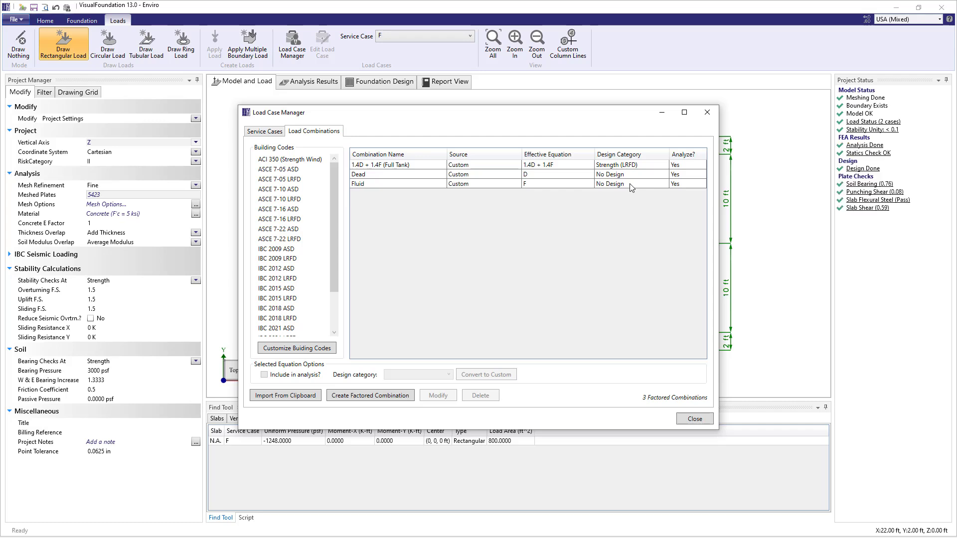
click(694, 418)
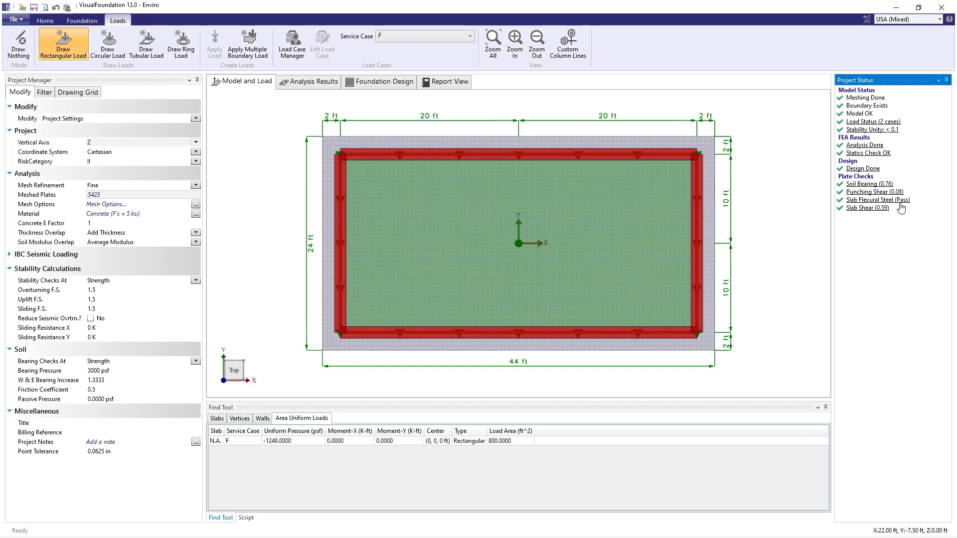
Show the Slab Flexural Steel results with #6 @ 12-in bars under 1.4D + 1.4F
click(450, 81)
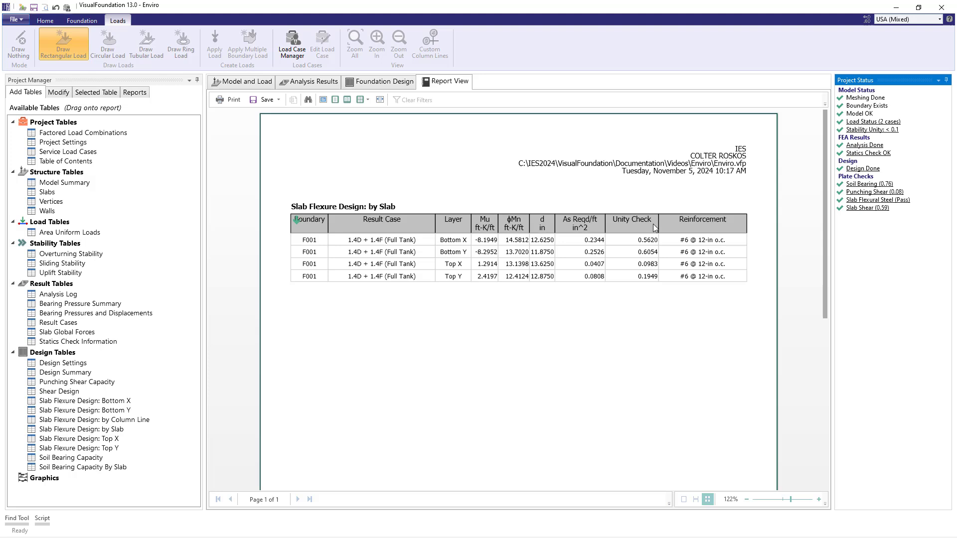
mouse_move(649, 293)
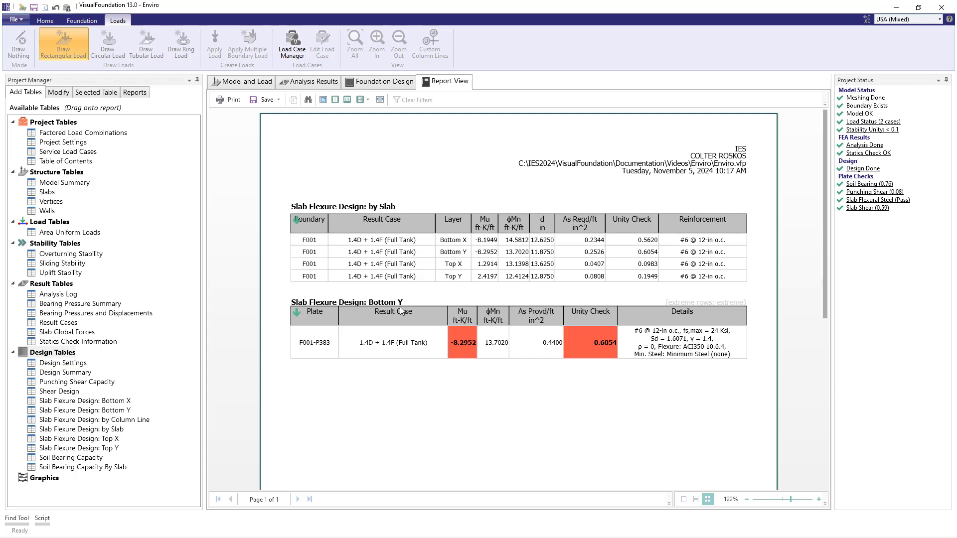
mouse_move(714, 346)
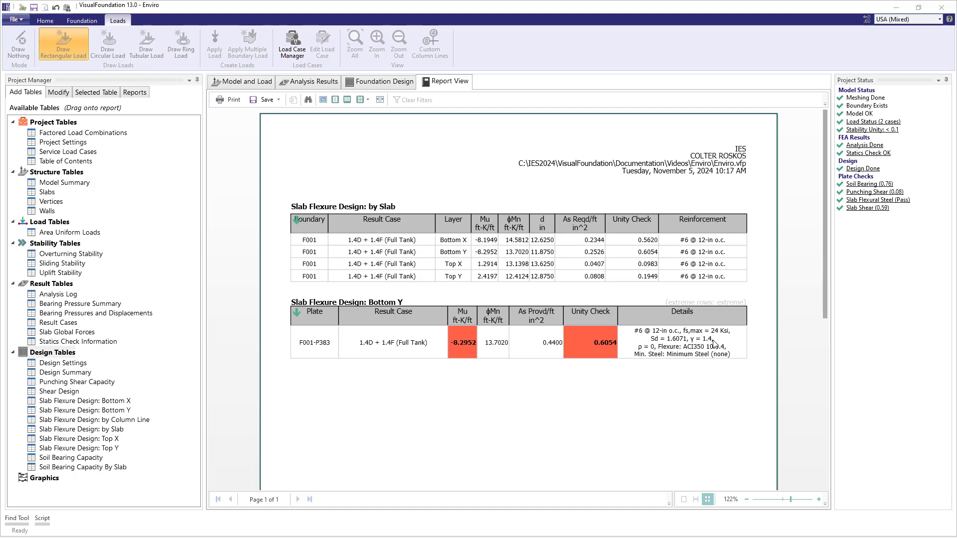
mouse_move(667, 356)
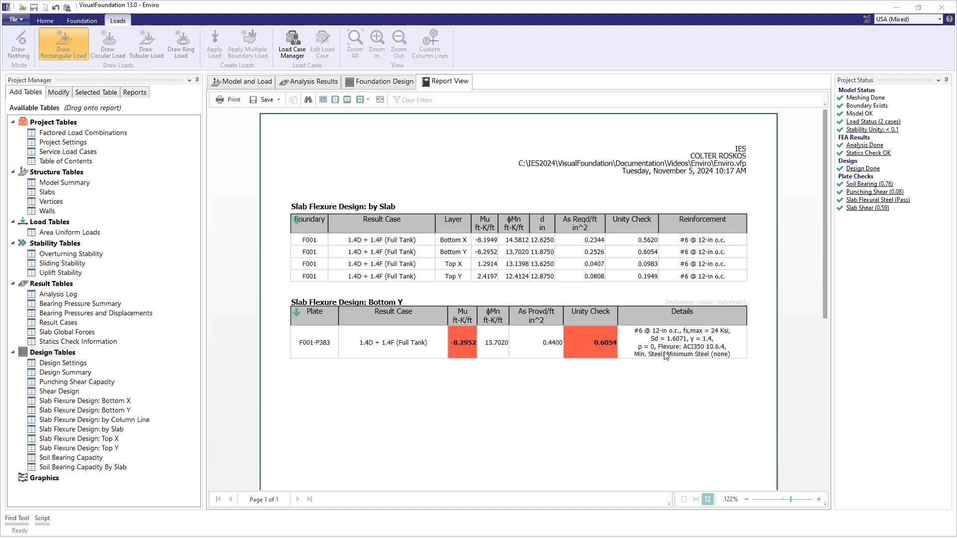
mouse_move(719, 354)
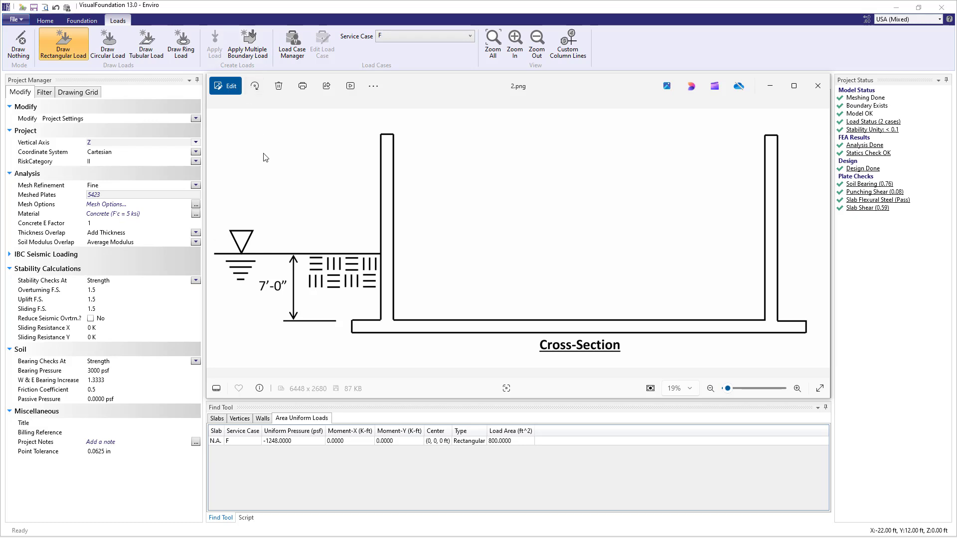
mouse_move(644, 271)
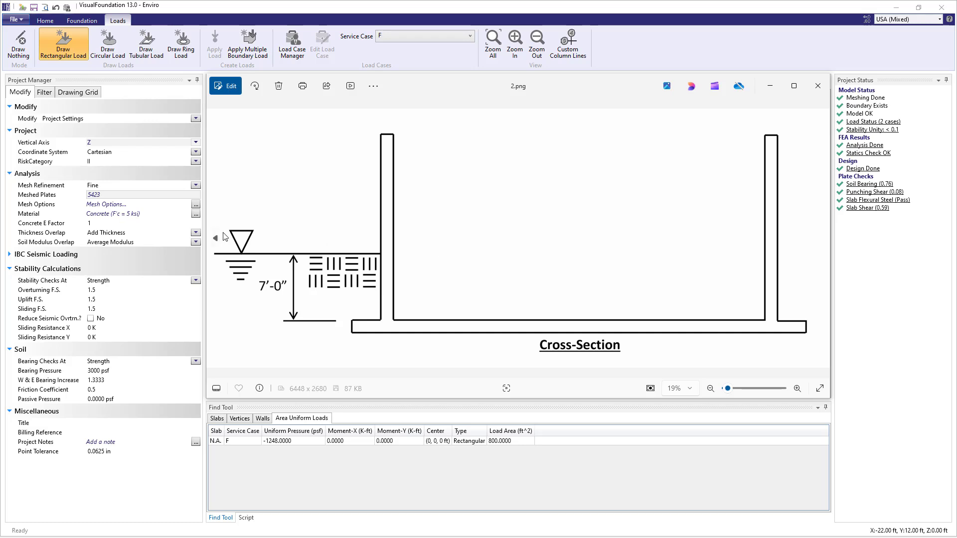
mouse_move(334, 240)
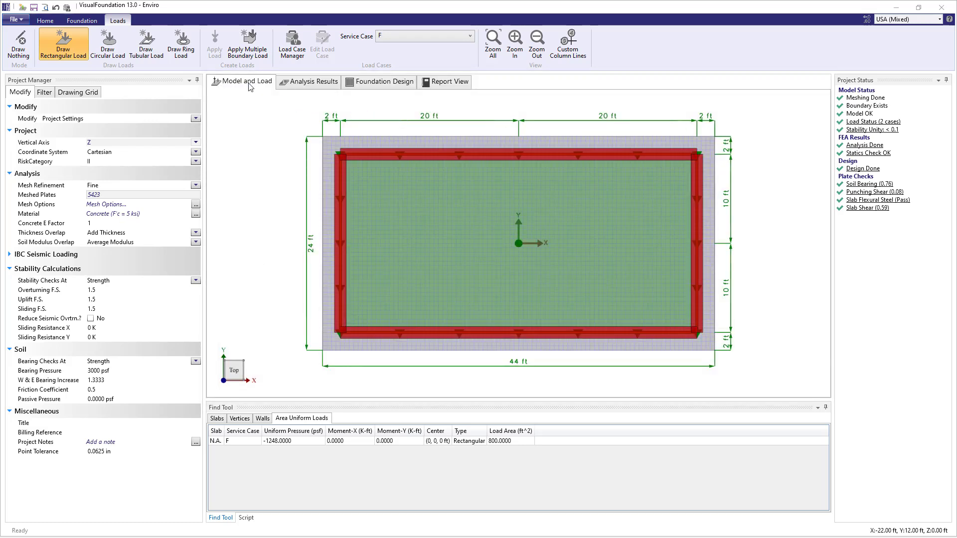
Create a GW fluid service case and apply a 40 by 20 ft uniform uplift pressure of 520 psf to the slab
click(292, 44)
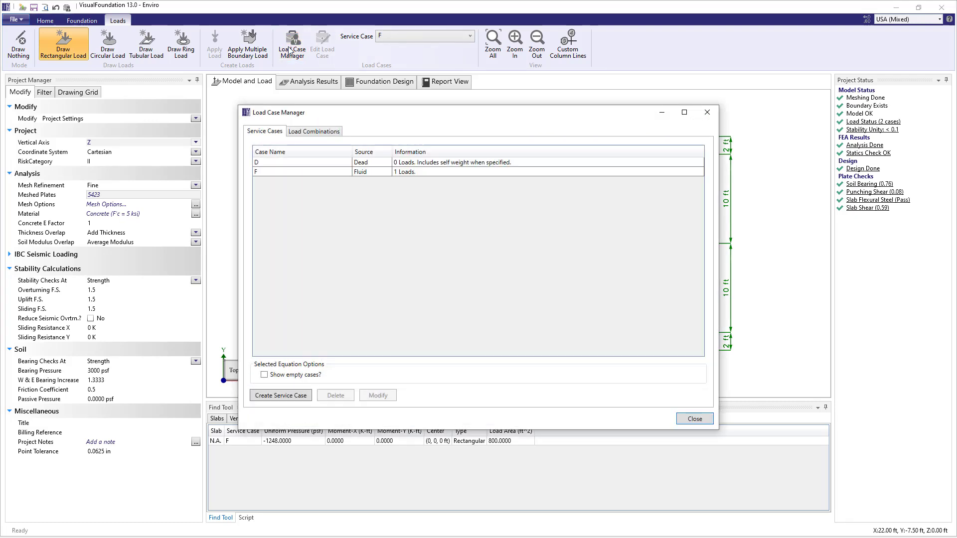
click(280, 395)
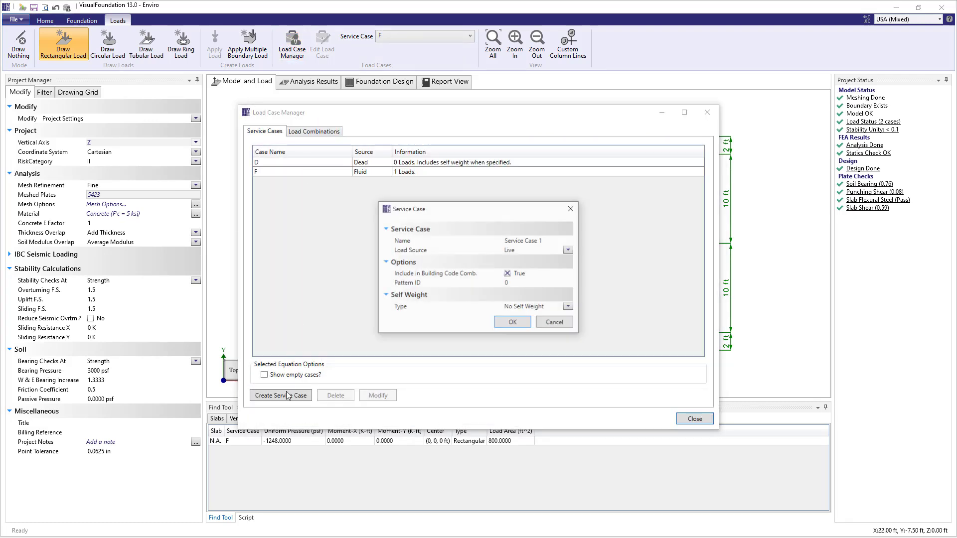
text(GW)
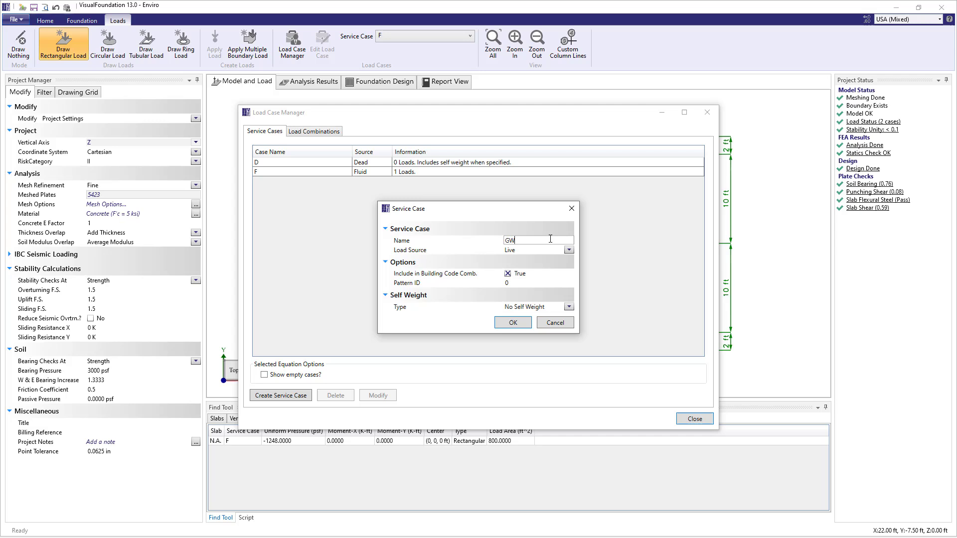
click(568, 249)
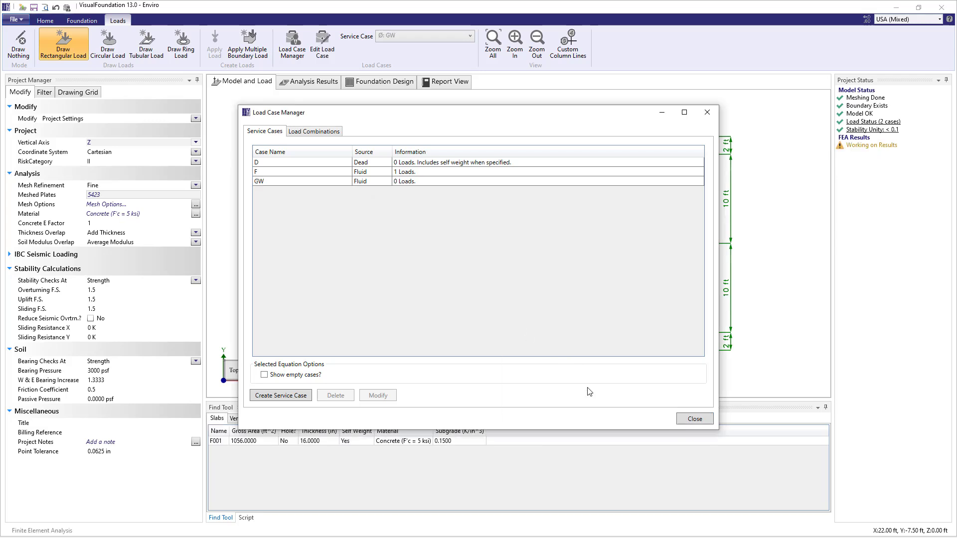
click(694, 418)
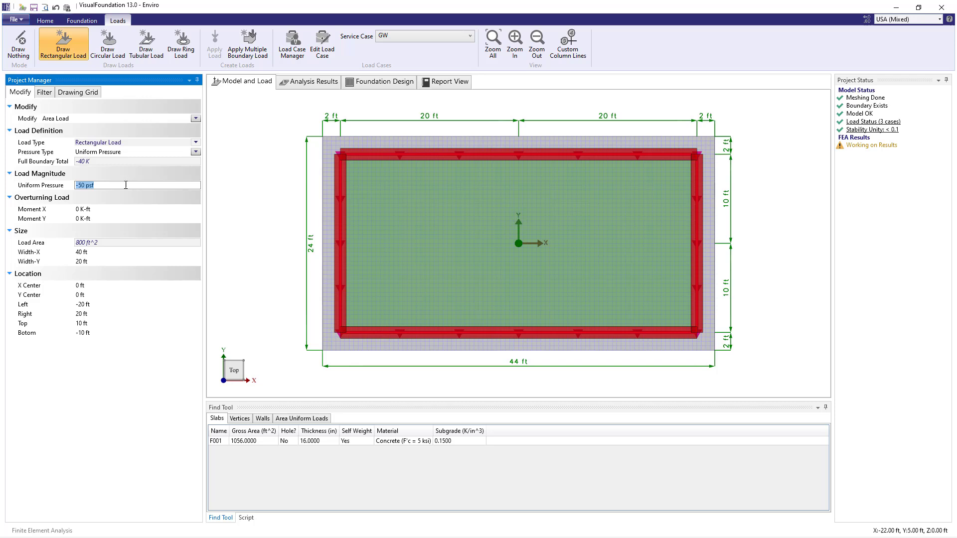
text(62.4)
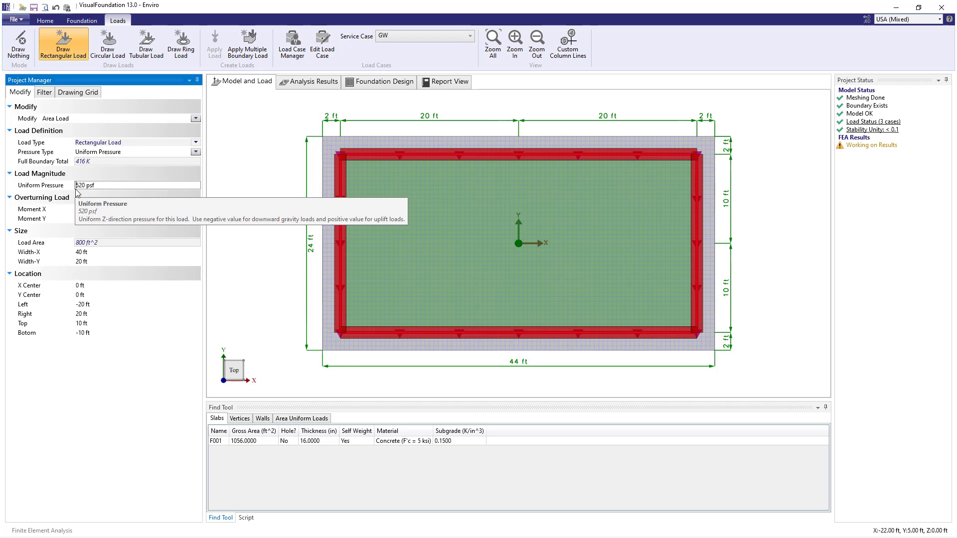
click(292, 44)
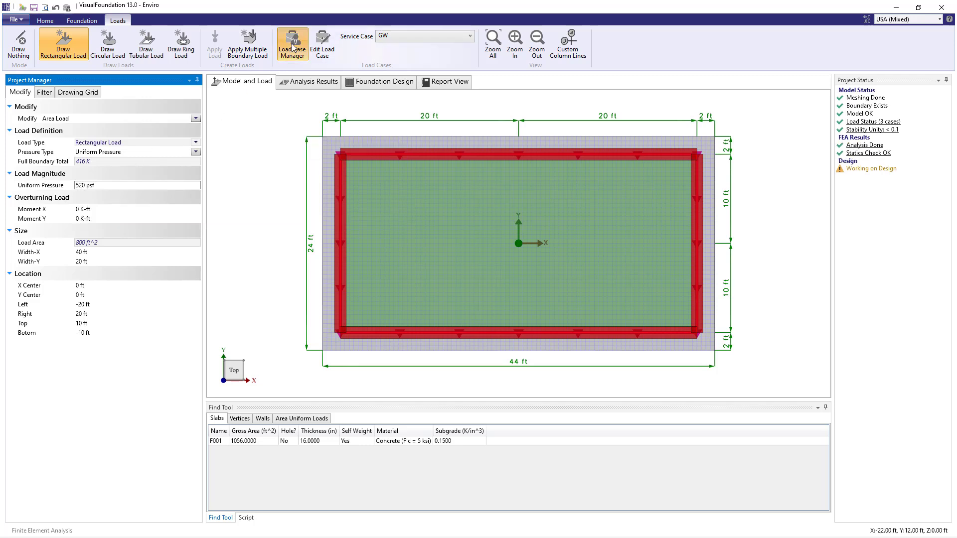
Create the Strength (LRFD) combination '1.4D + 1.4GW (Empty Tank)' with factors 1.4 on D and GW
click(292, 44)
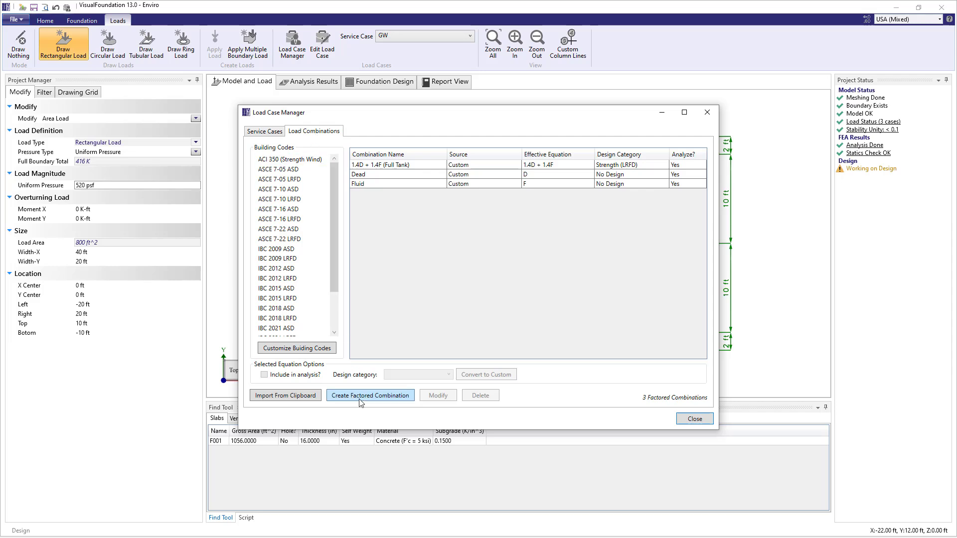
click(370, 395)
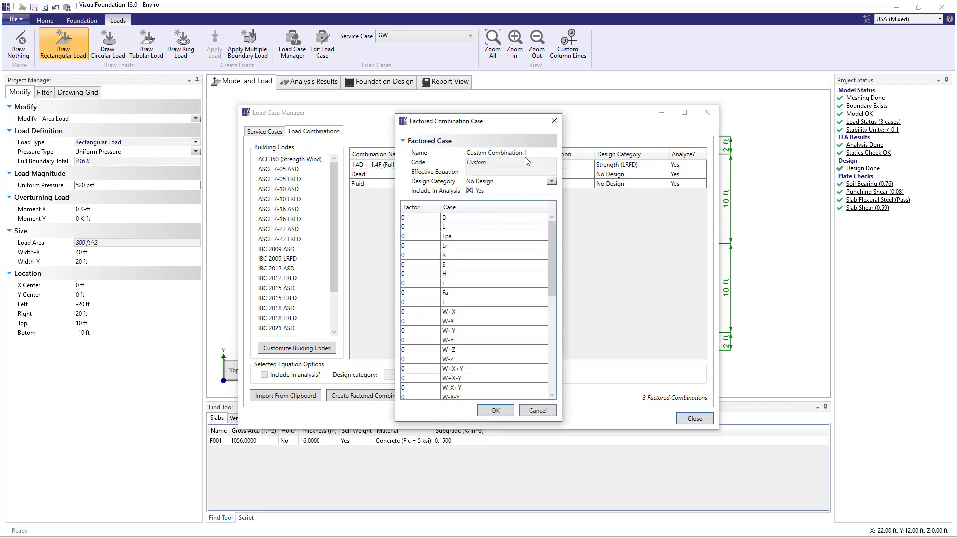
text(1.4D + 1.4GW)
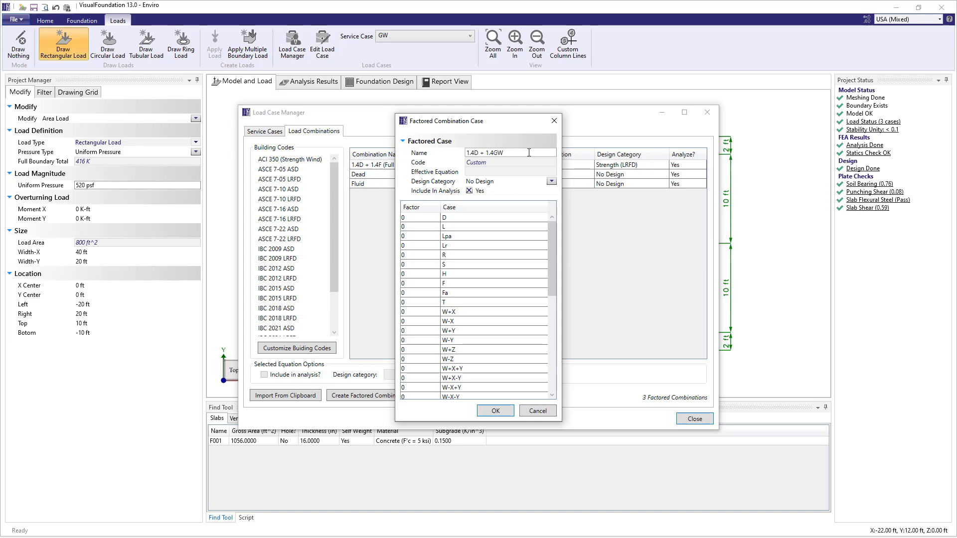
text((Empty Tank)
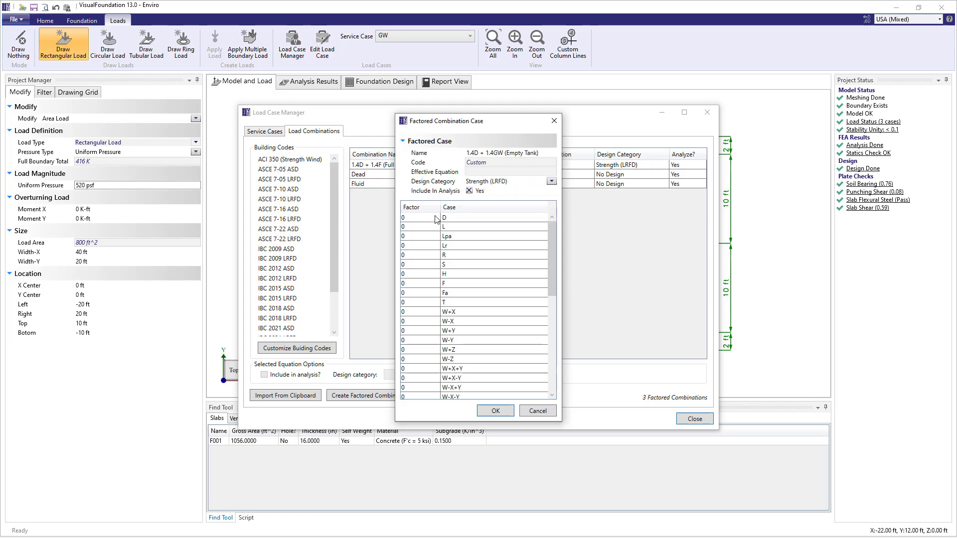
scroll(down, 3)
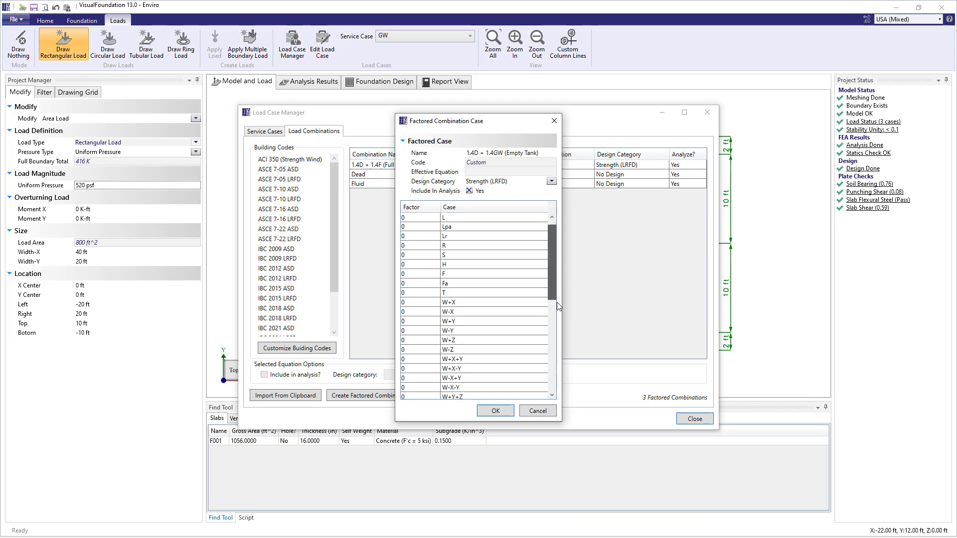
text(1.4)
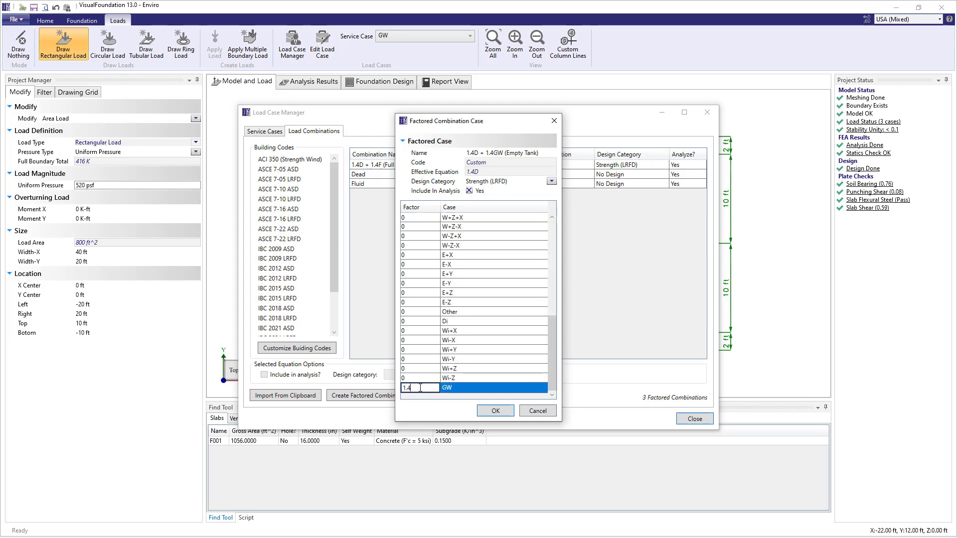
click(495, 410)
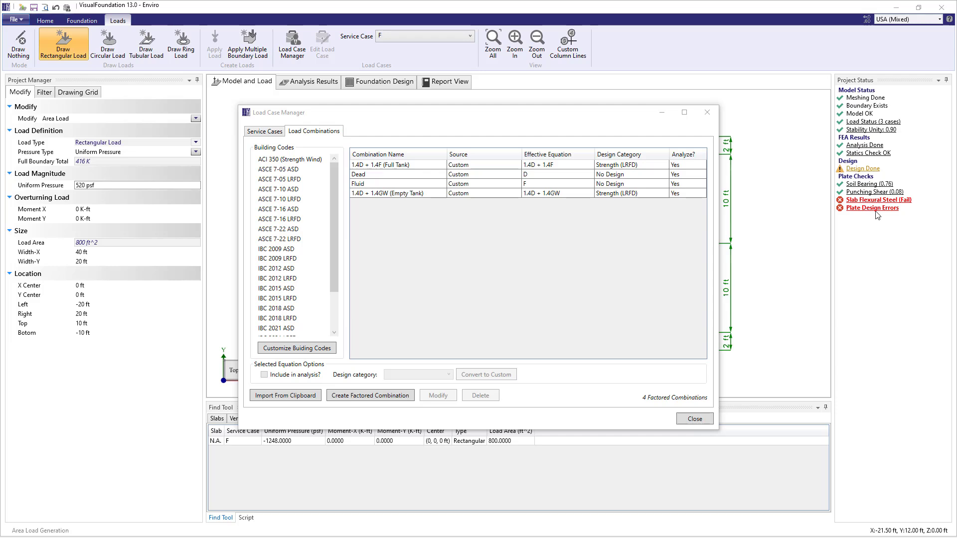
mouse_move(619, 261)
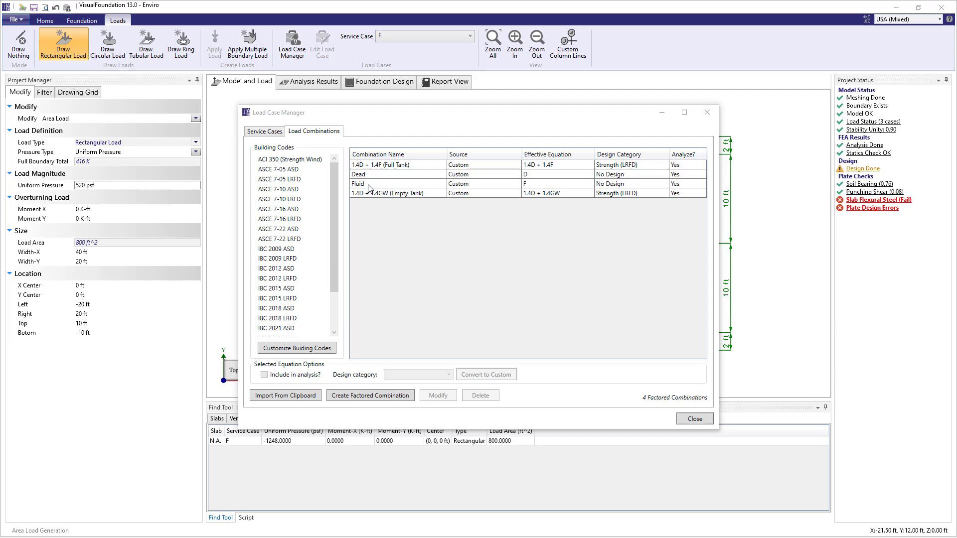
Create the 'Ground Water' combination with factor 1 on GW only, then leave the Load Case Manager
click(370, 394)
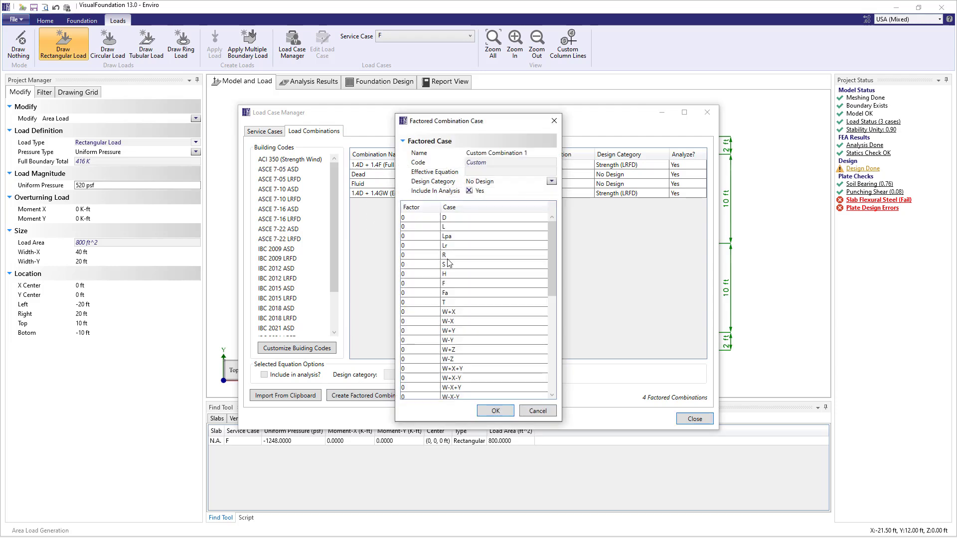
text(Ground Water)
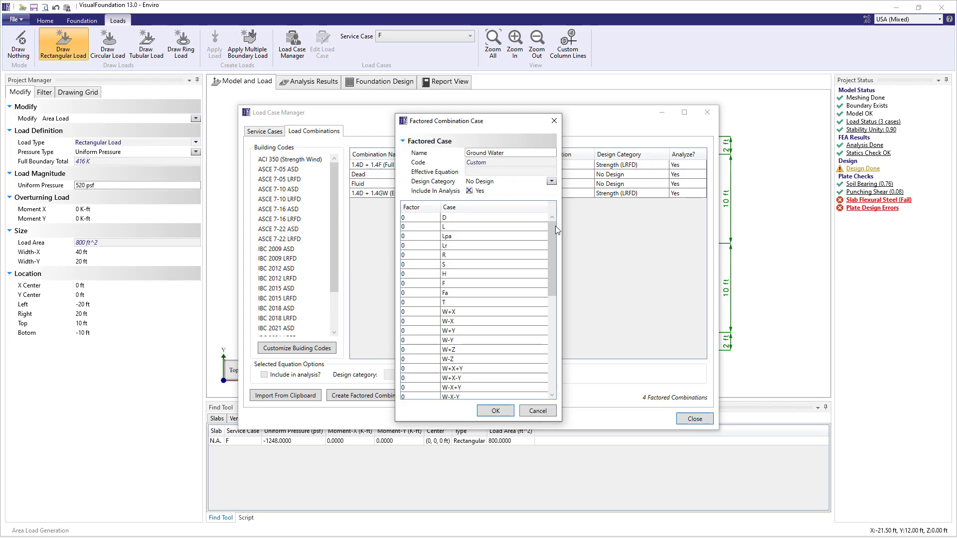
scroll(down, 3)
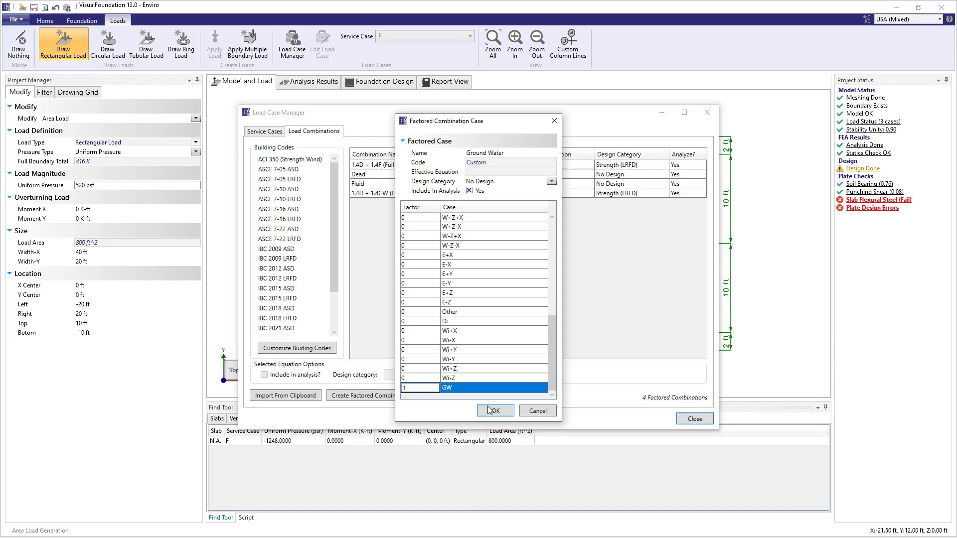
click(495, 410)
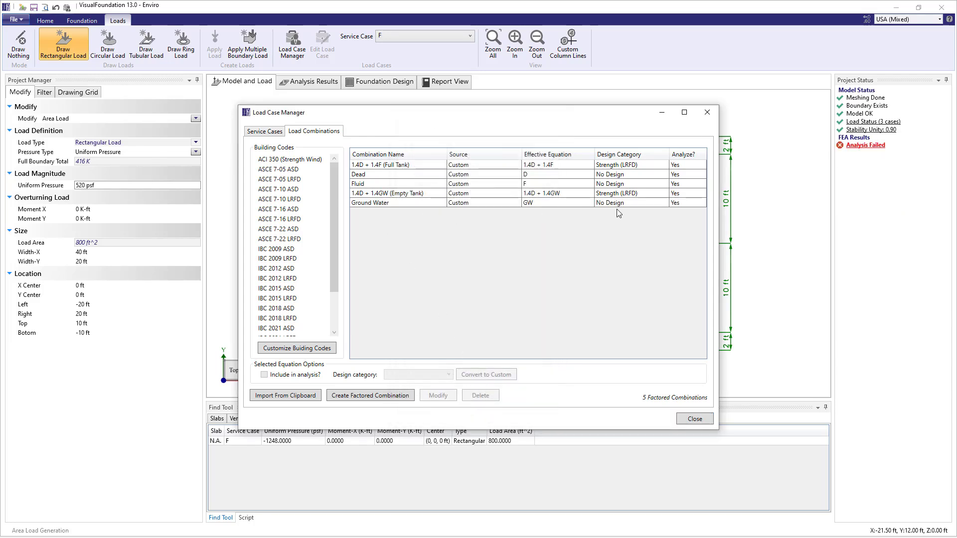
click(694, 419)
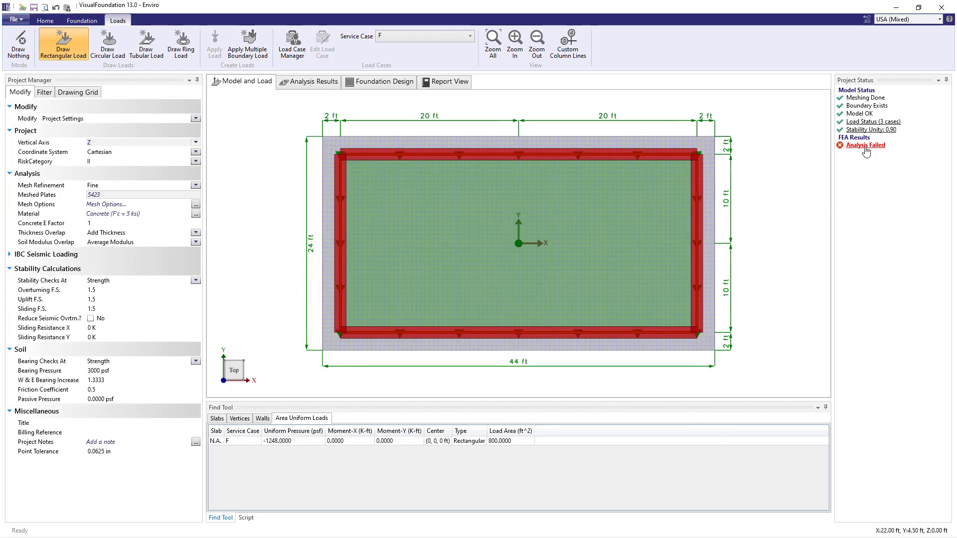
mouse_move(865, 146)
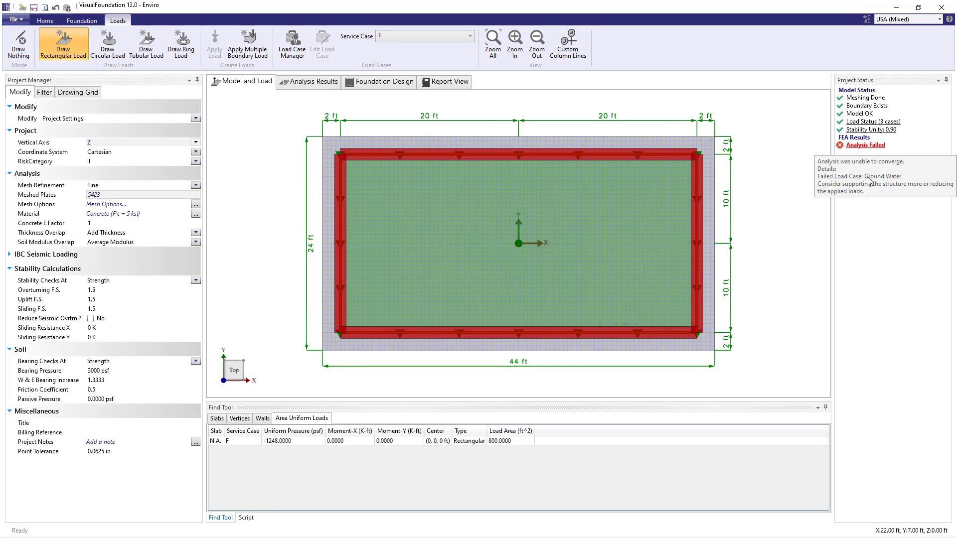
mouse_move(906, 181)
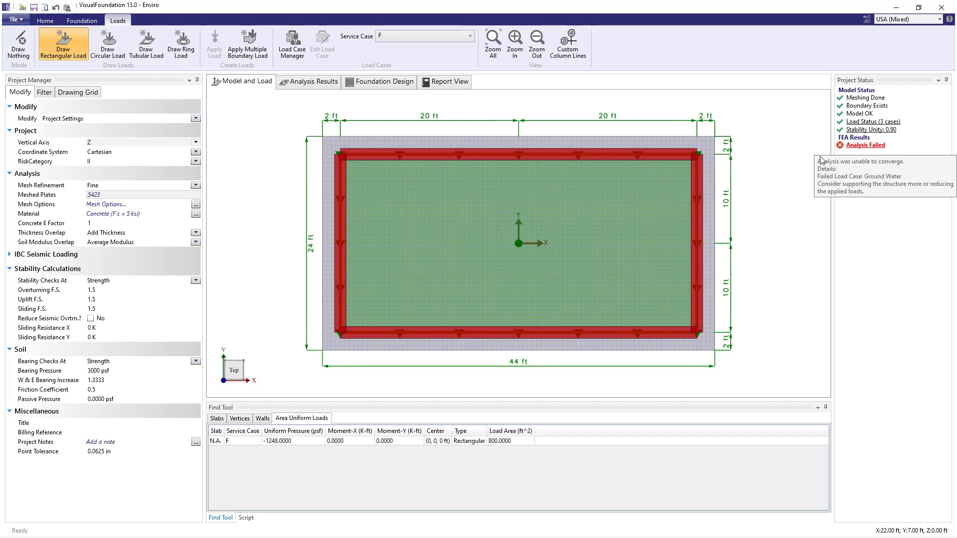
Delete the Dead, Fluid and Ground Water single-case combinations from the Load Combinations list
click(291, 44)
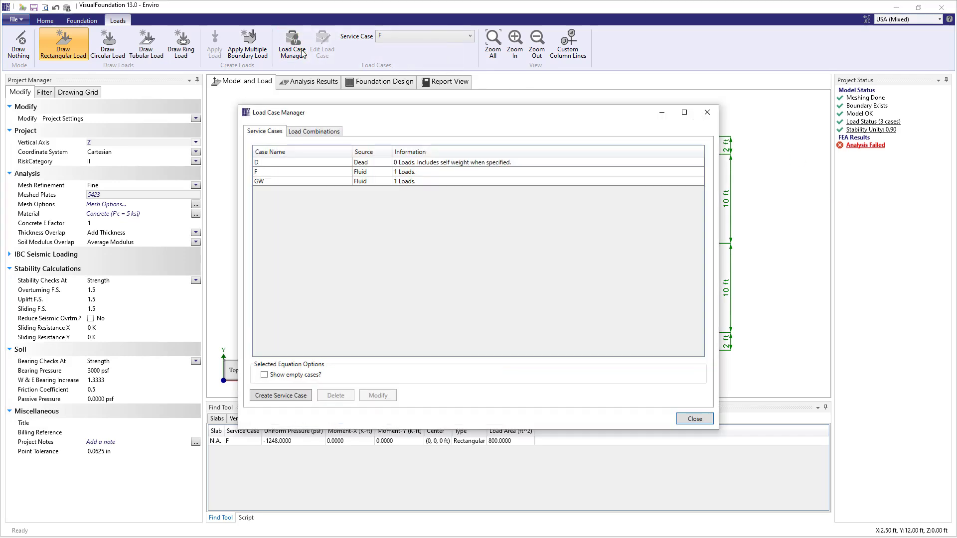
click(314, 131)
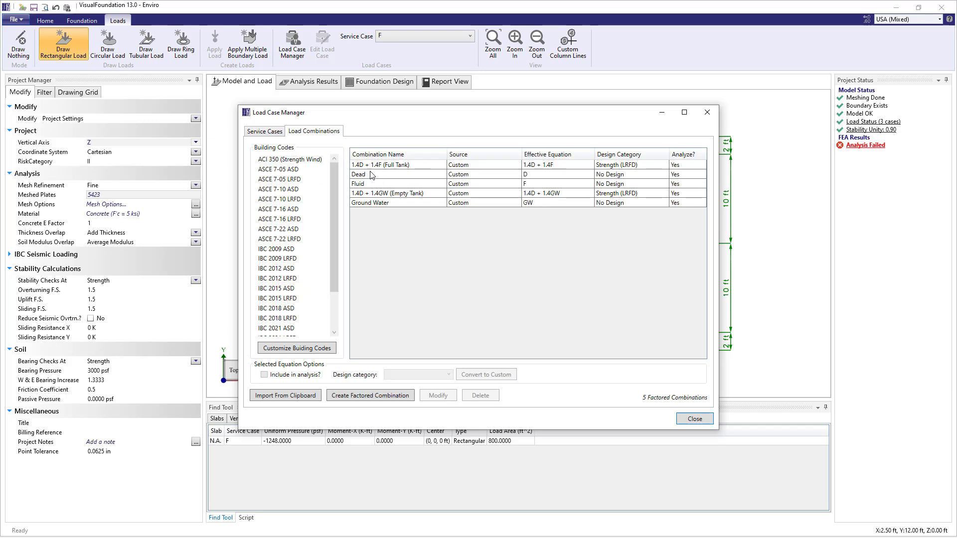
click(379, 202)
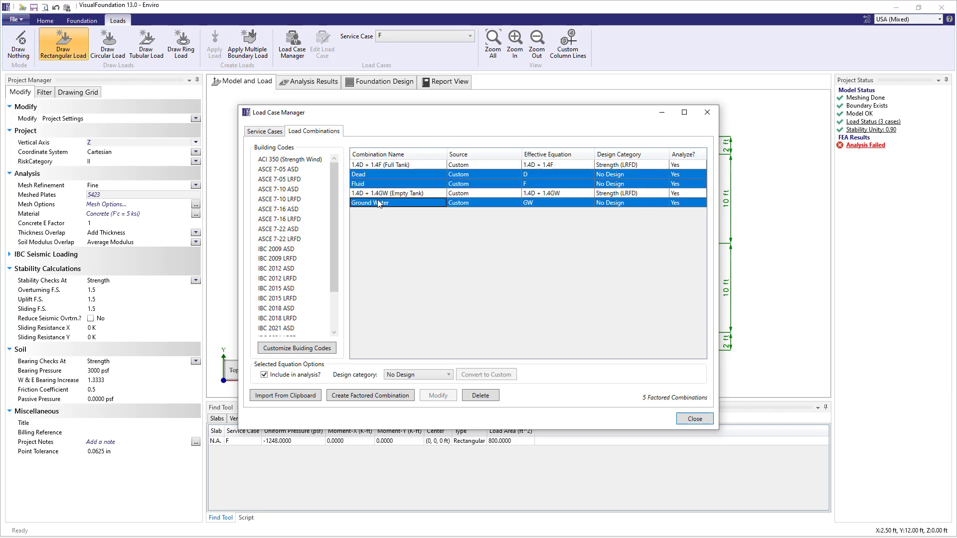
click(481, 395)
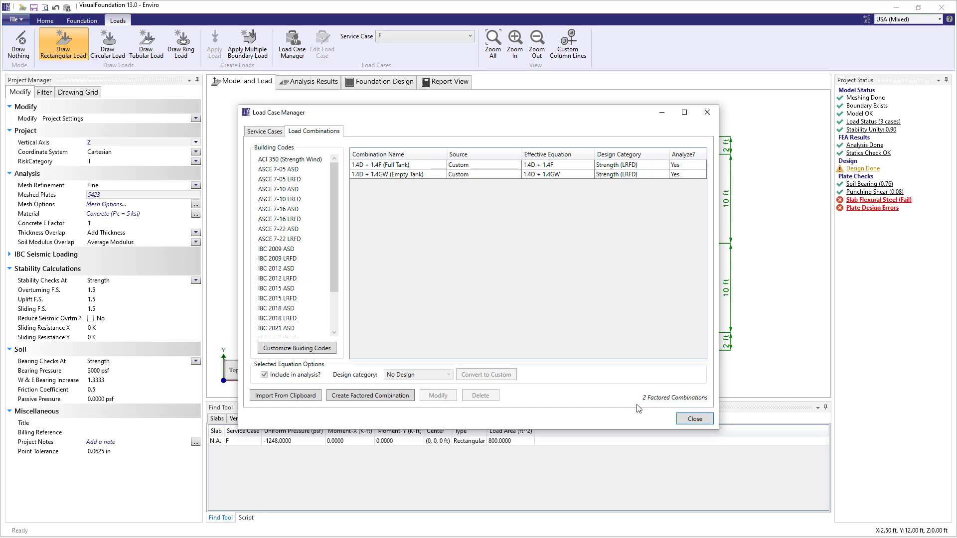
click(694, 419)
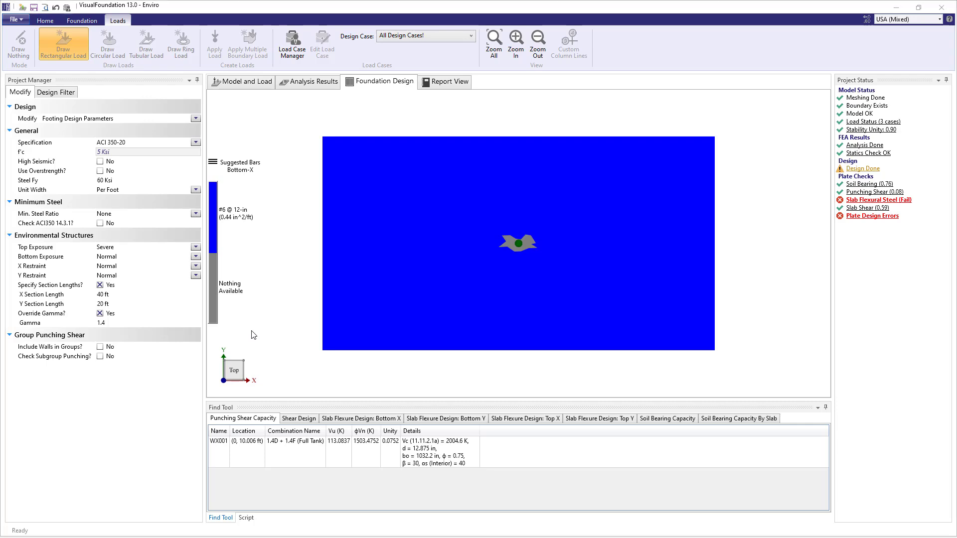
mouse_move(815, 163)
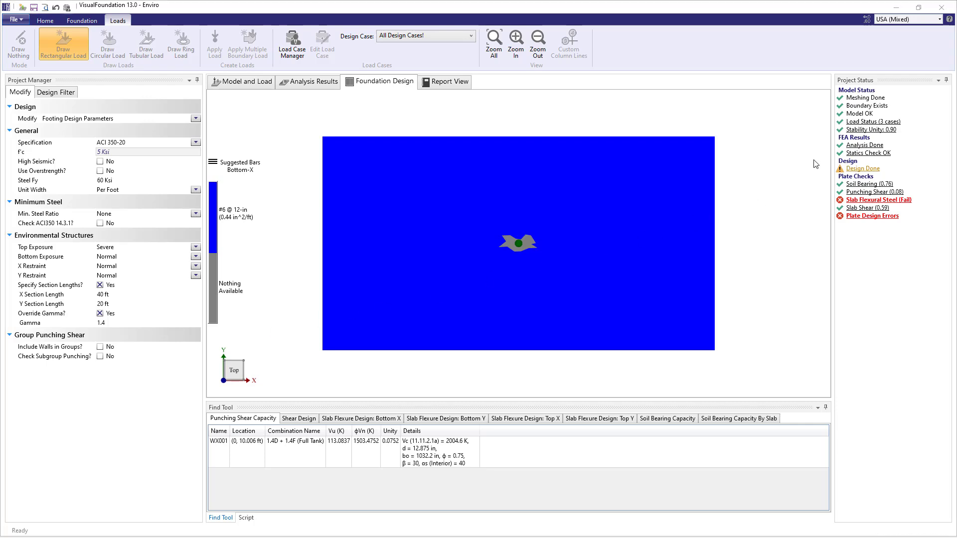
mouse_move(864, 156)
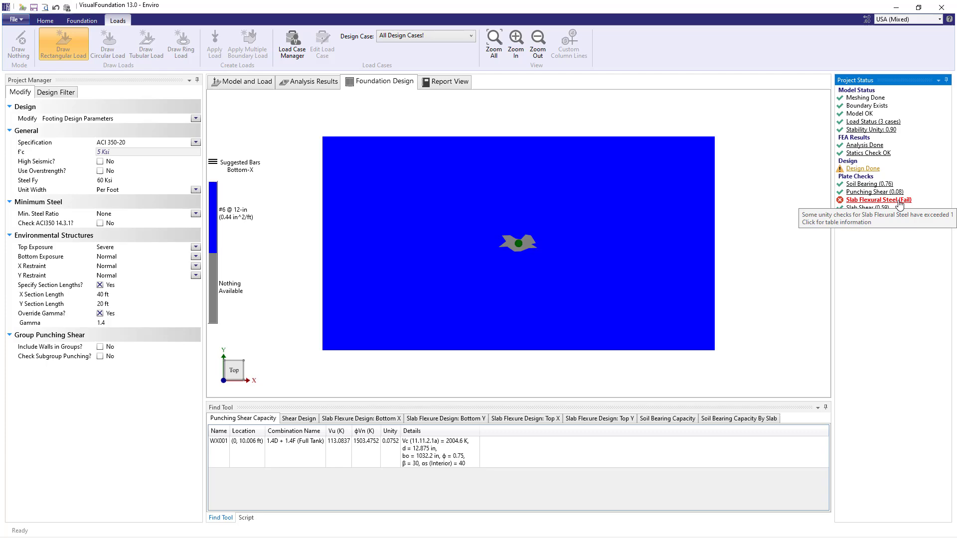
Review the failing Slab Flexural Steel report and return to the slab to set top-mat Y bars to #7
click(450, 81)
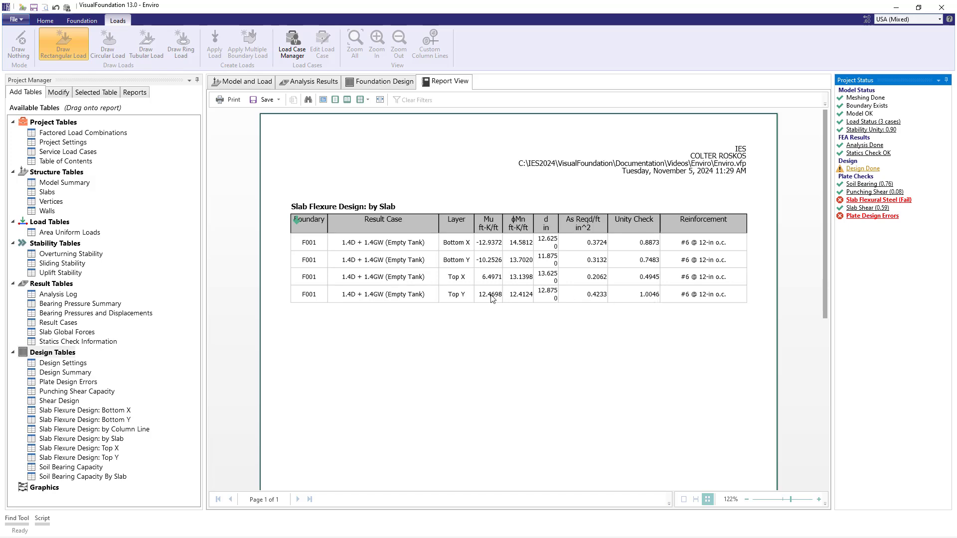
mouse_move(642, 304)
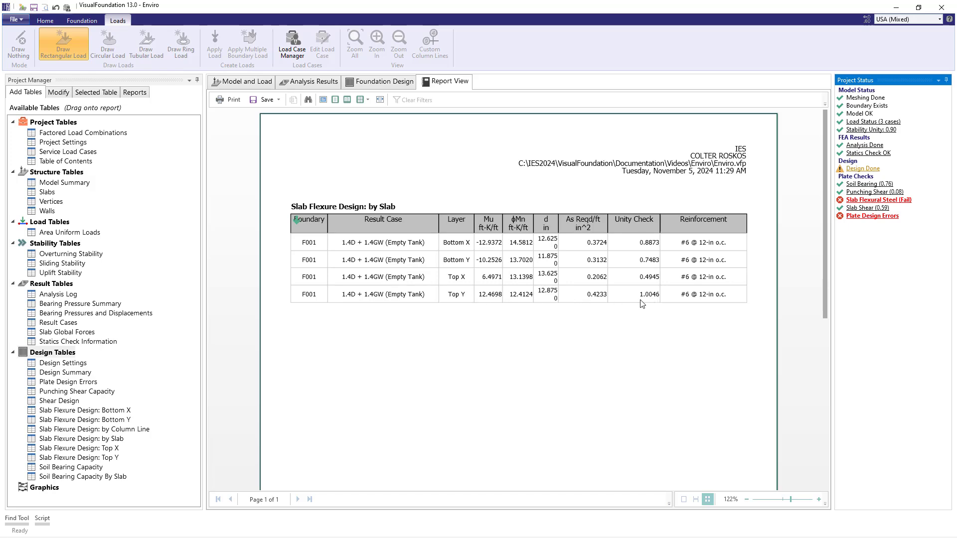
click(241, 81)
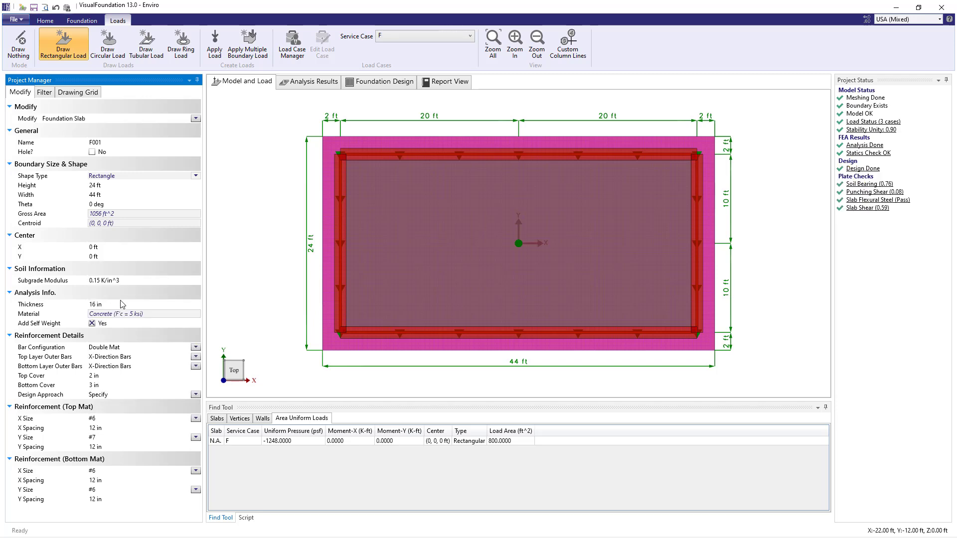
mouse_move(901, 207)
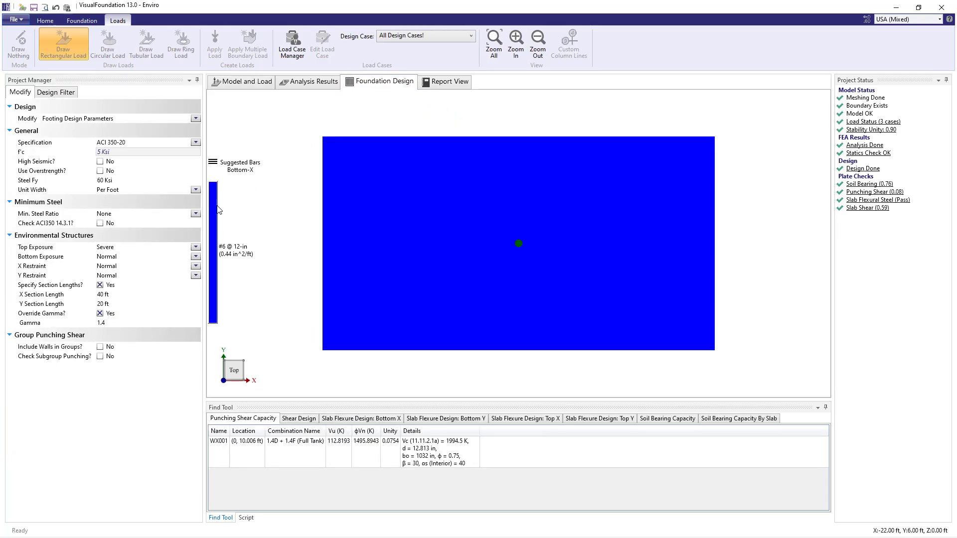
Set Min. Steel Ratio to Shrinkage & Temp., review the flexure failures, and return to Model and Load
click(196, 214)
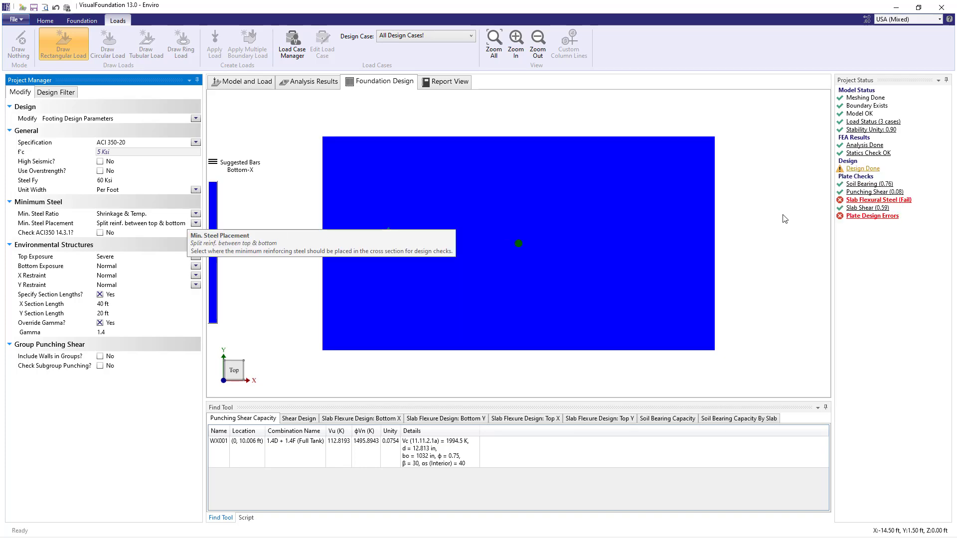
click(450, 80)
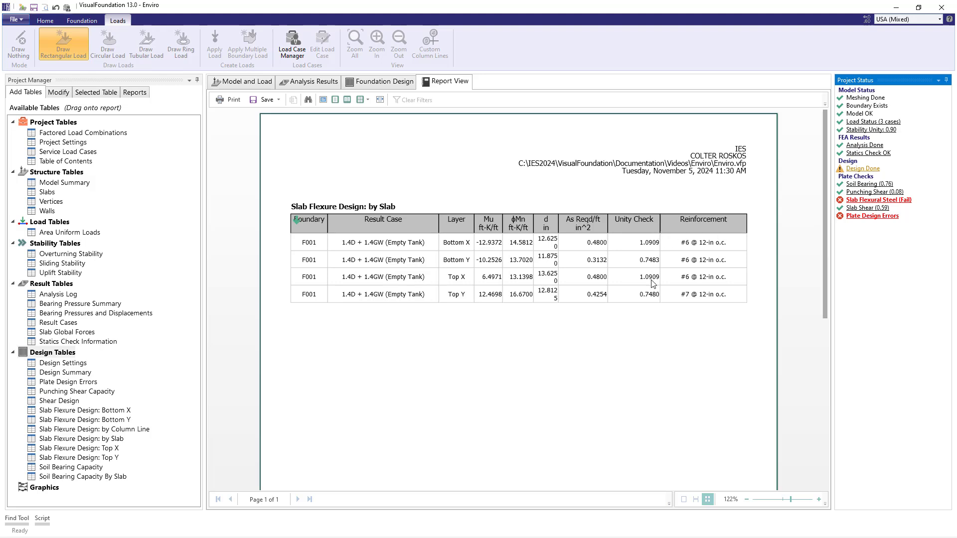
click(245, 81)
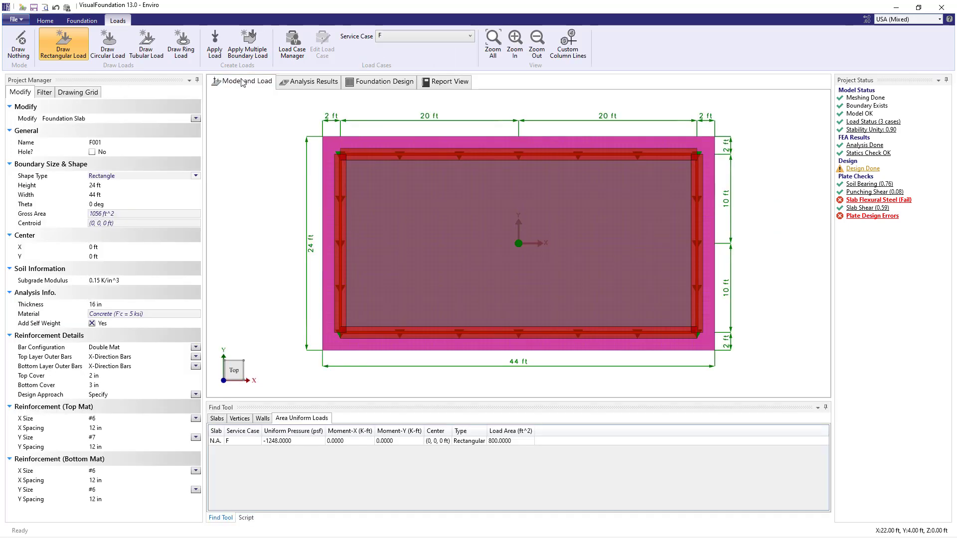
Set X and Y bar sizes to #7 for both the top and bottom reinforcement mats
click(196, 419)
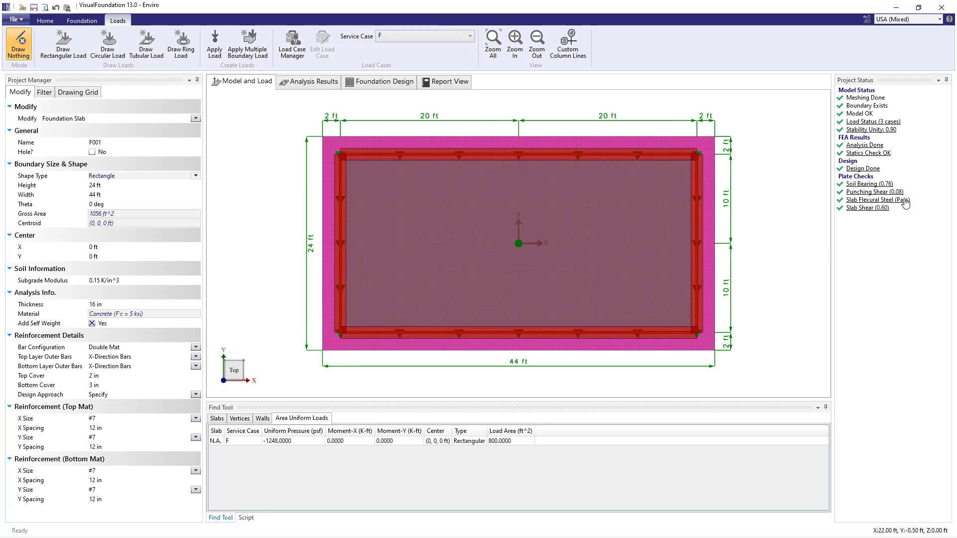
mouse_move(897, 200)
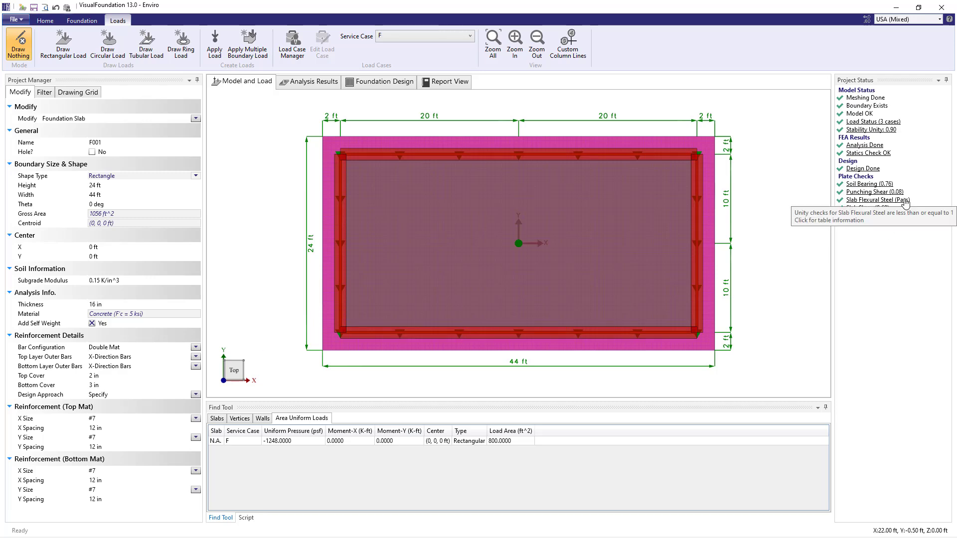